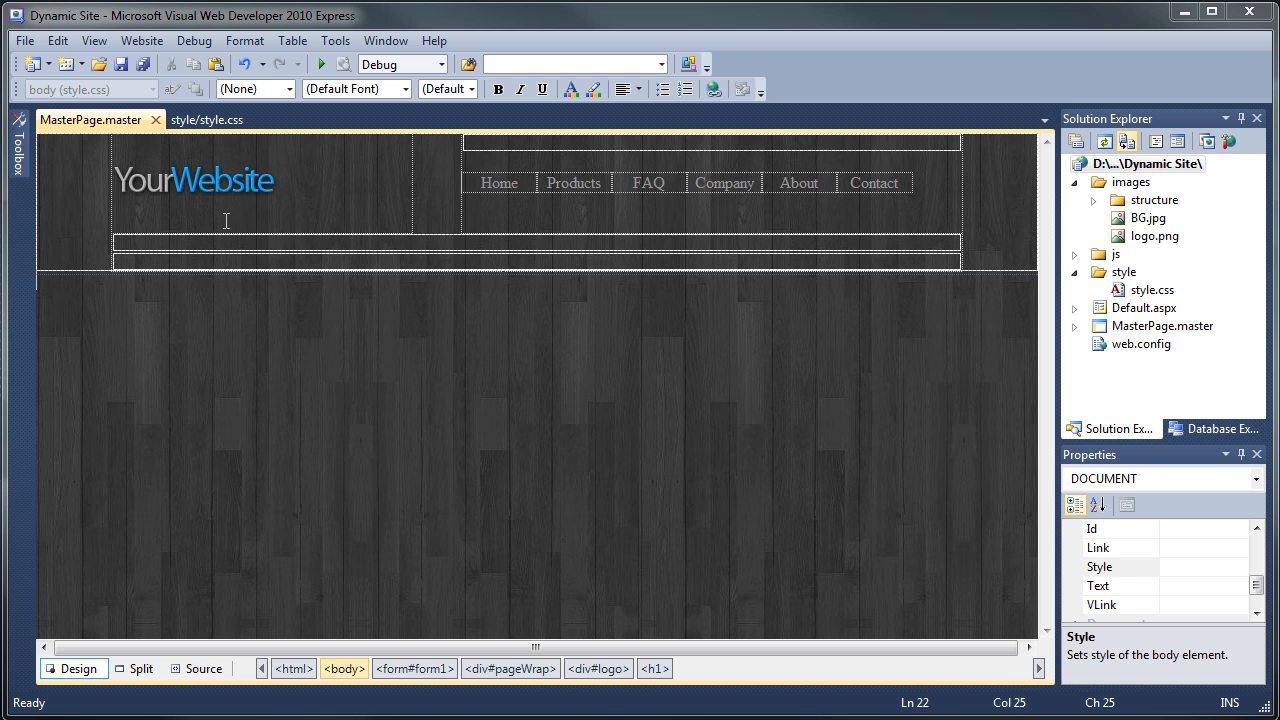
Select the Your Website logo heading and show the master page markup.
left_click(192, 180)
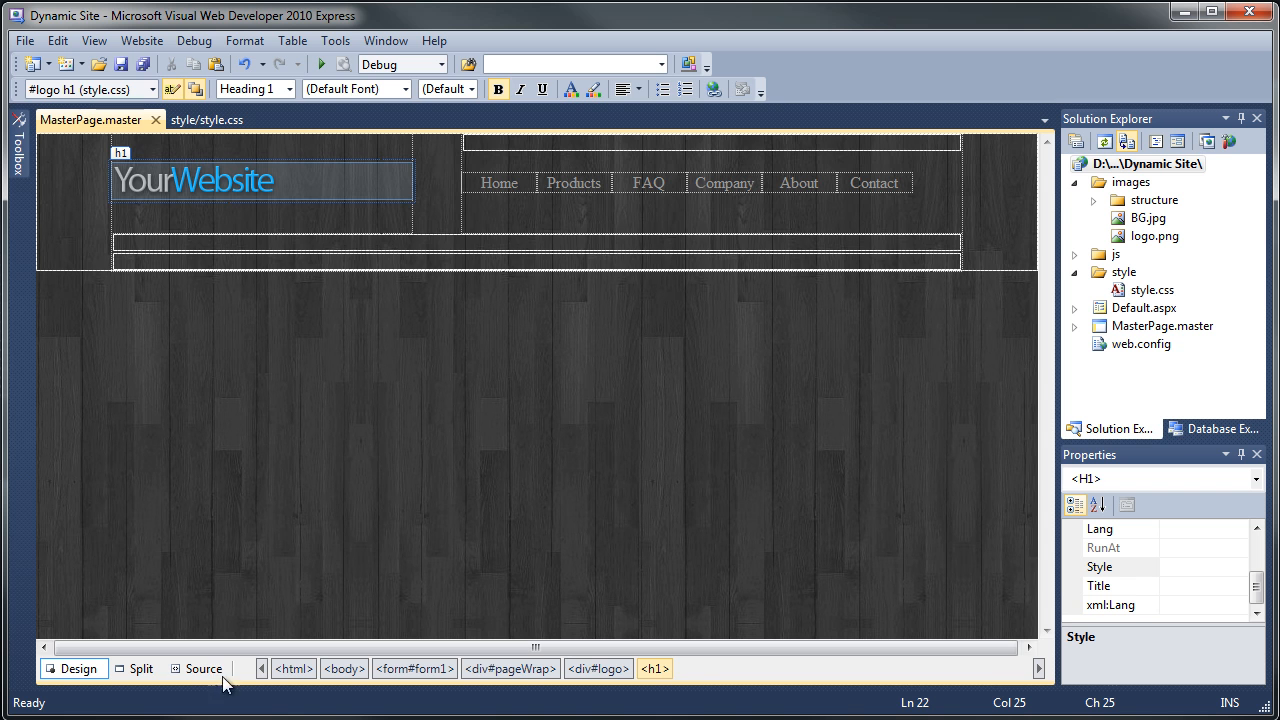
left_click(204, 668)
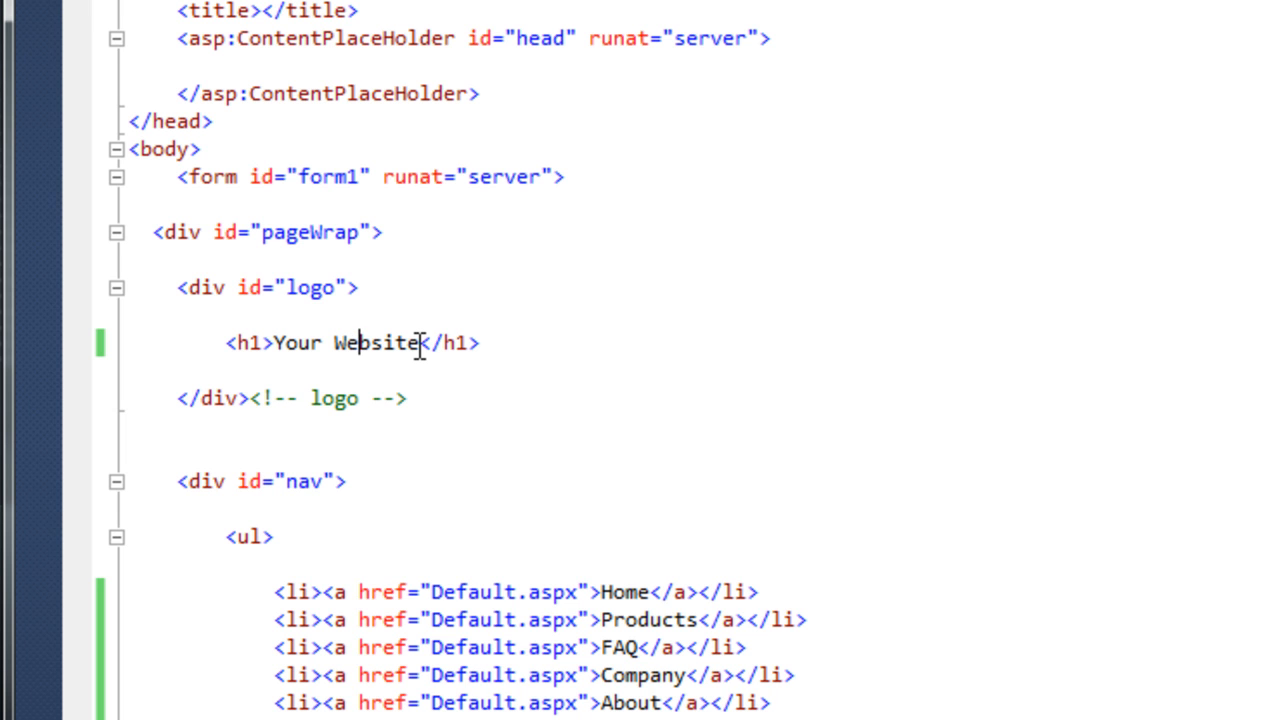
mouse_move(472, 386)
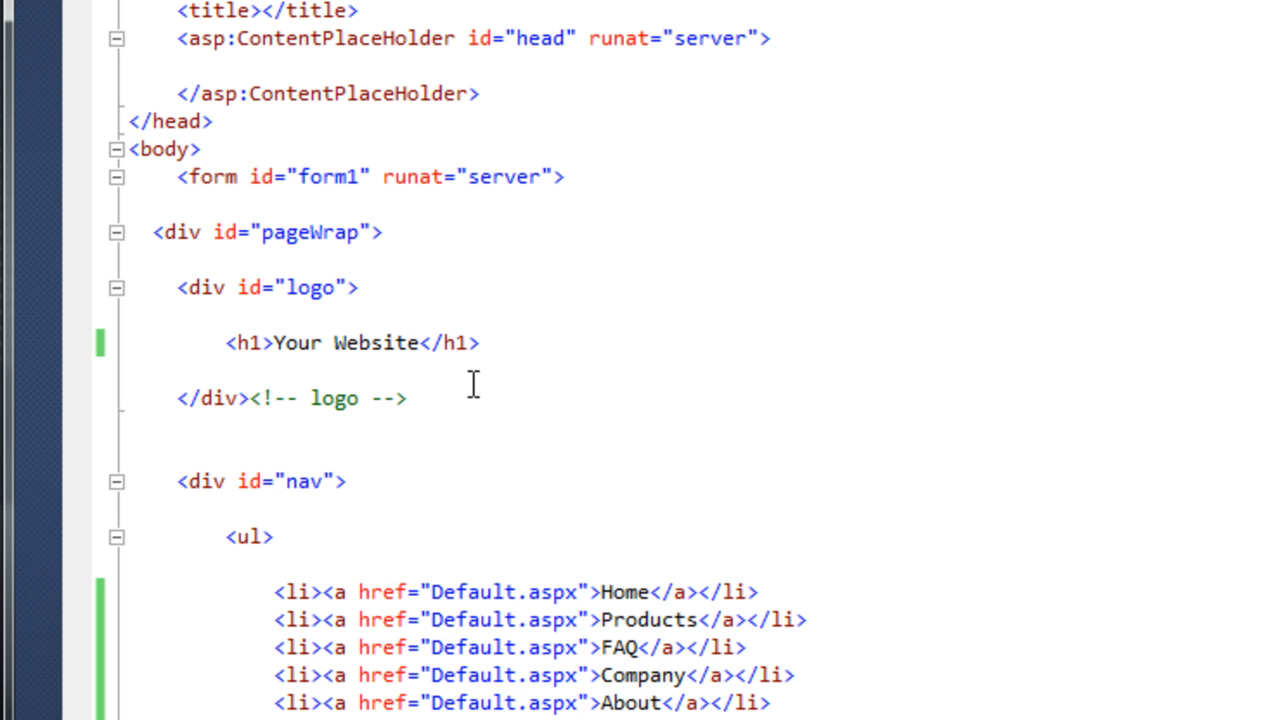
Append ': iPhone, Apps, Ipad' after 'Your Website' inside the h1 heading.
triple_click(350, 342)
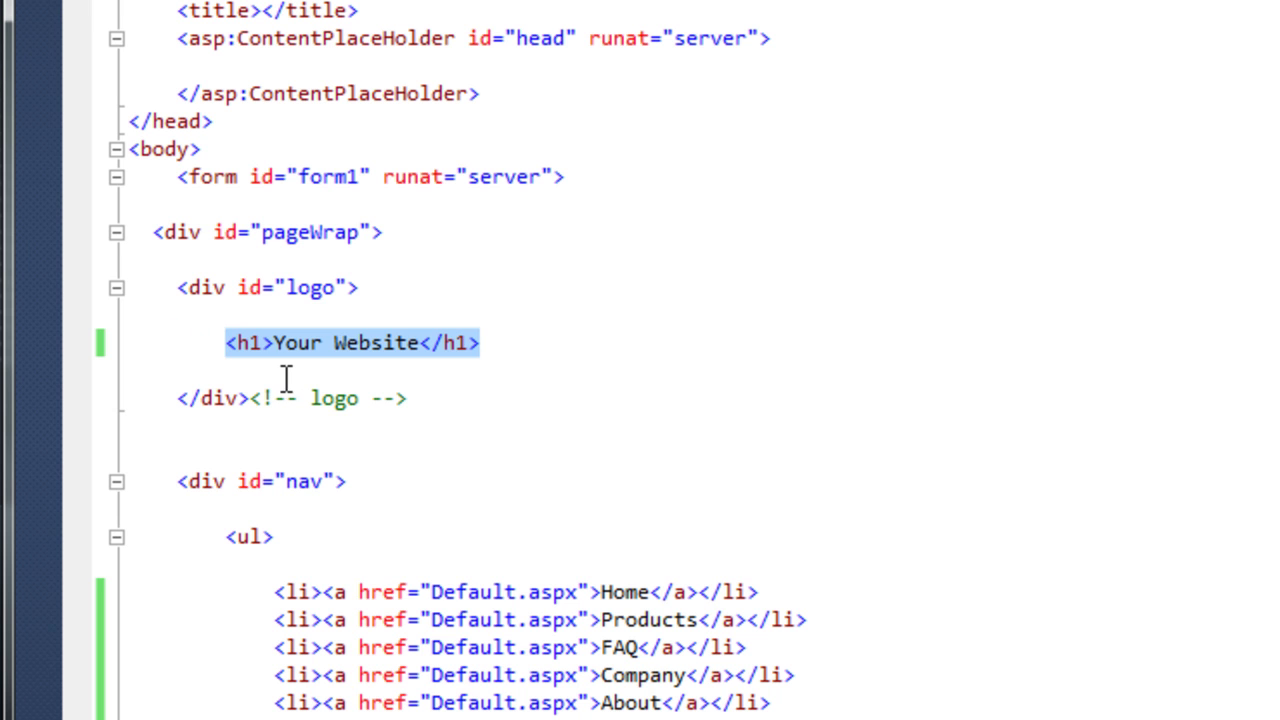
left_click(296, 398)
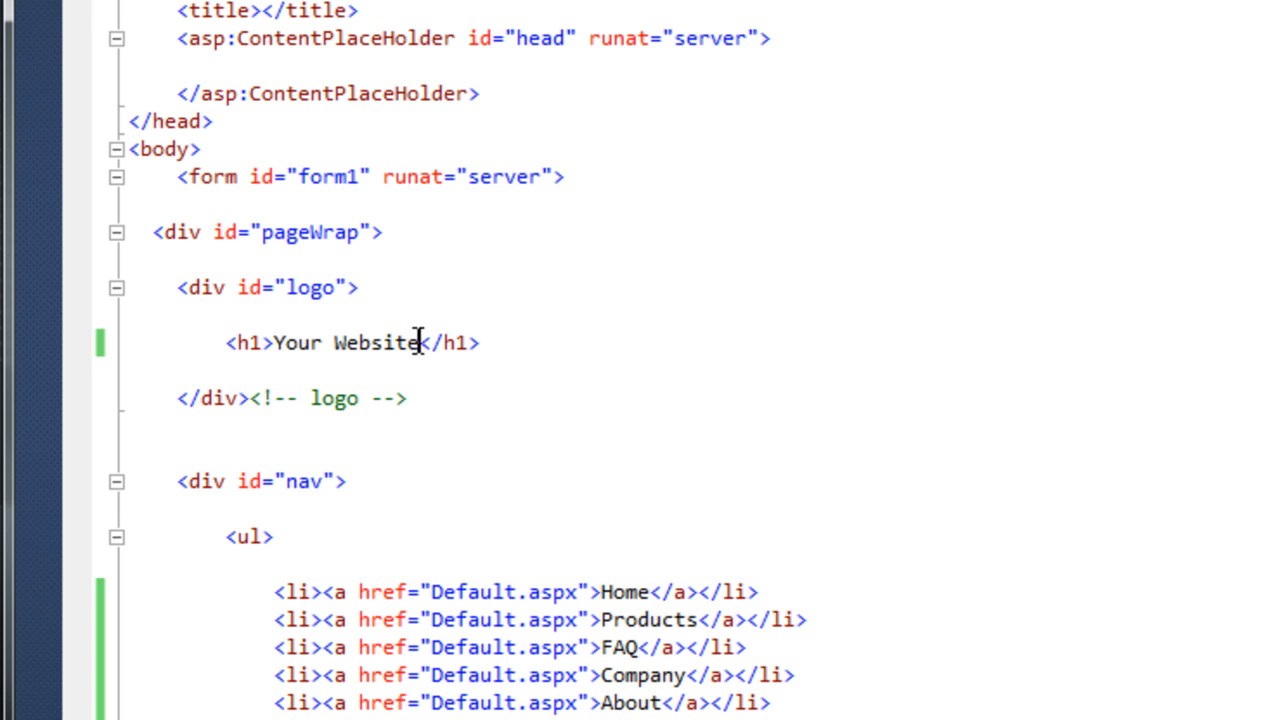
type(":")
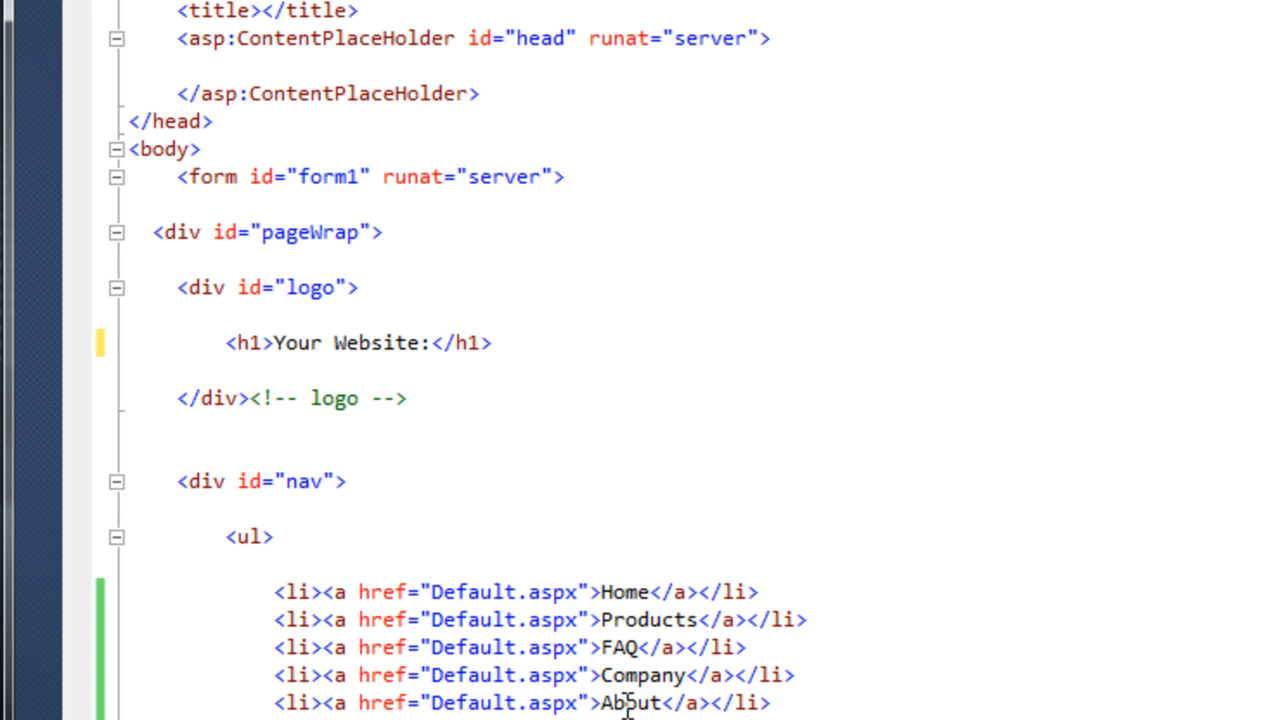
type("\" \"")
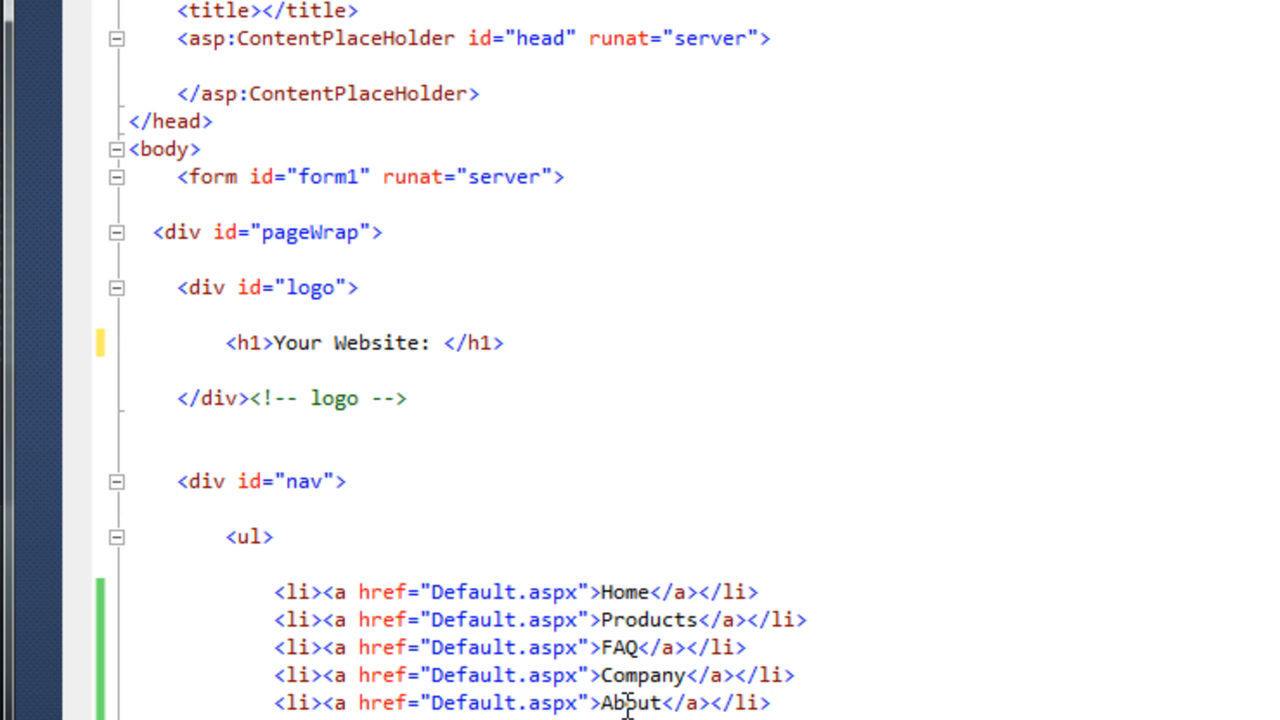
left_click(430, 344)
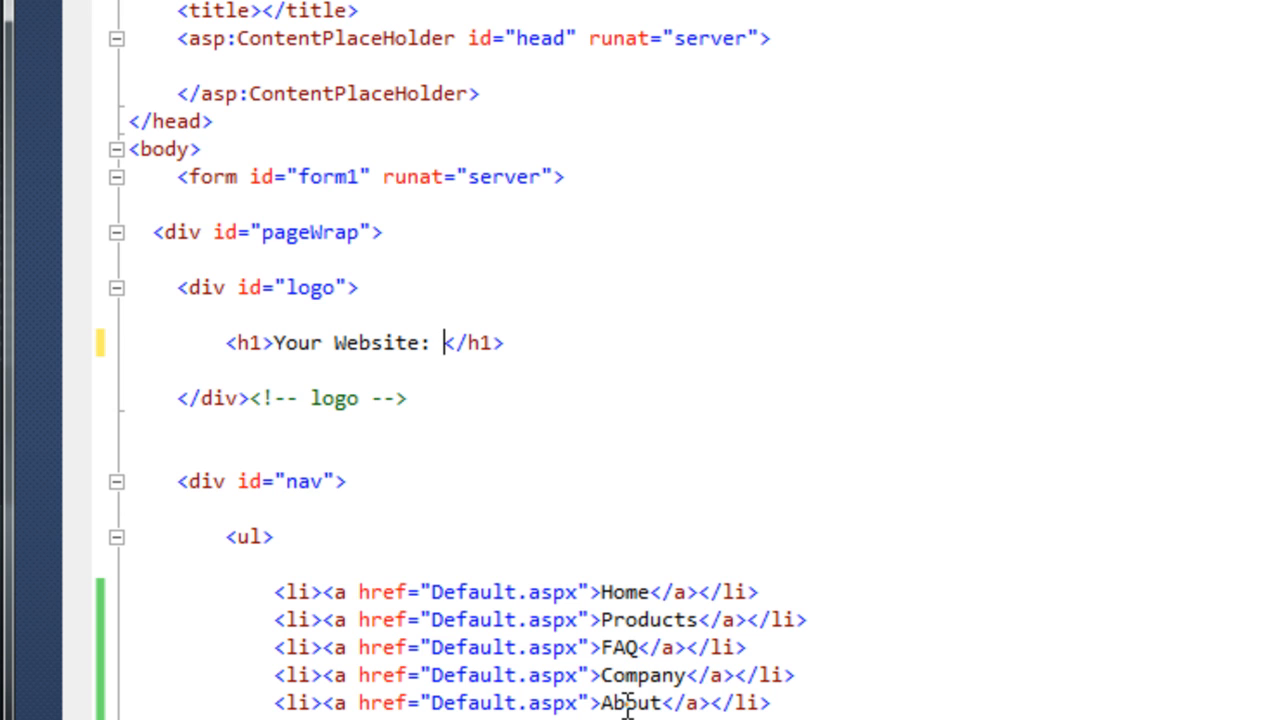
type("iPhone")
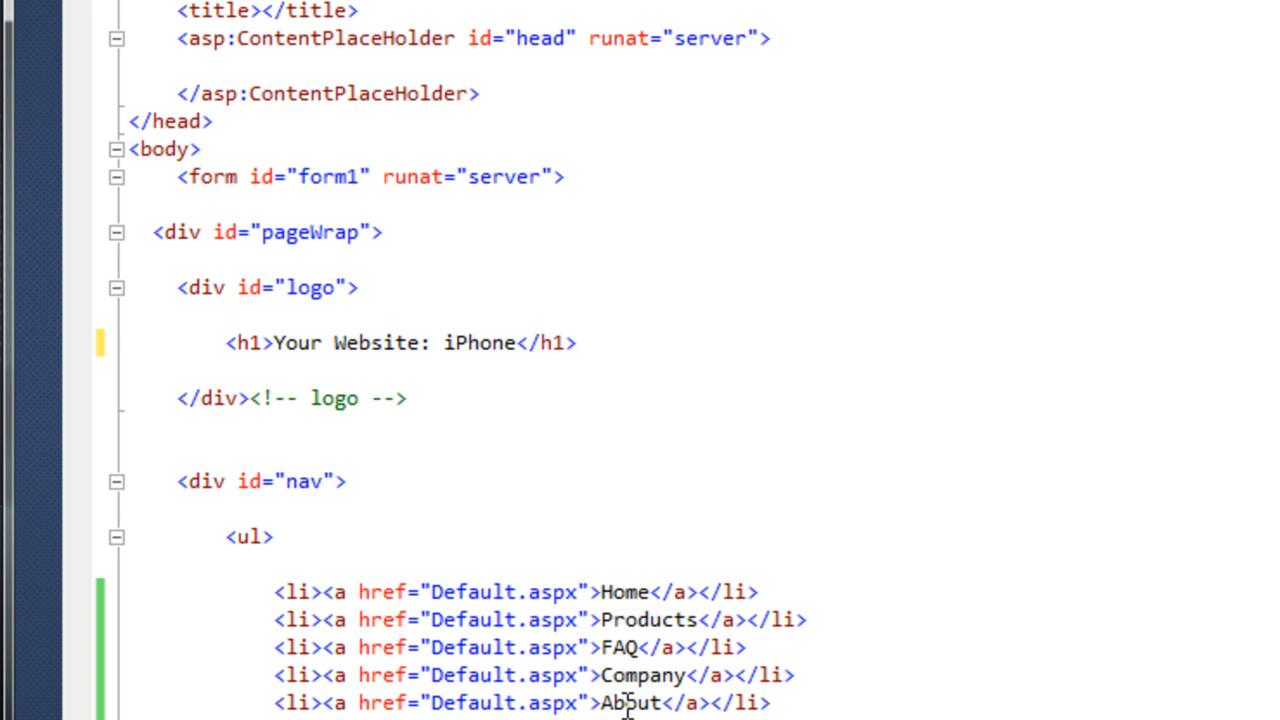
type(", App")
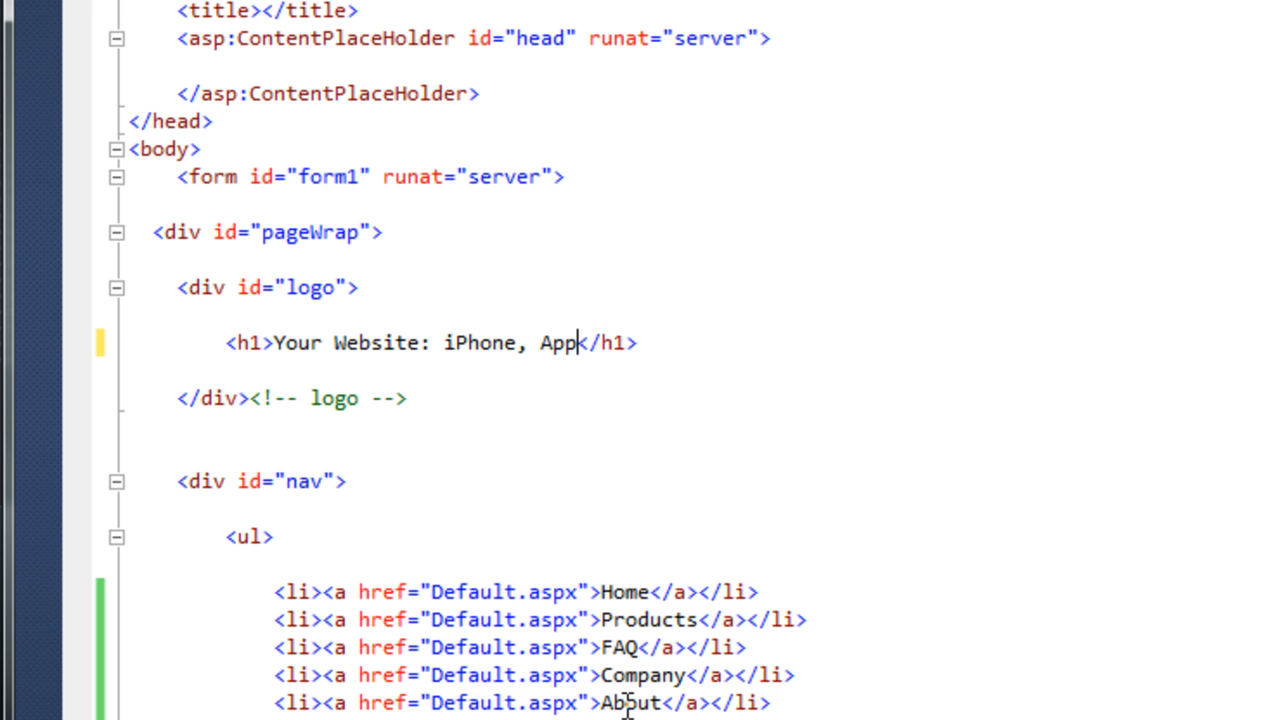
type("s, Ip")
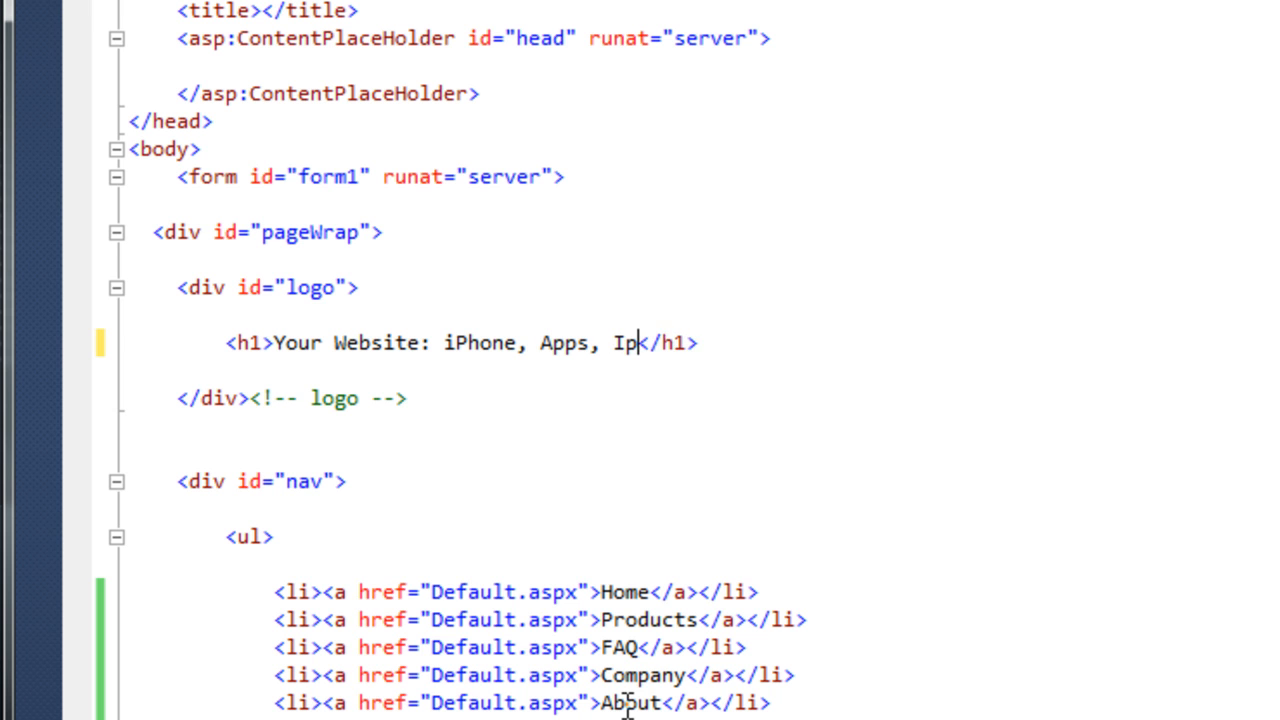
type("ad")
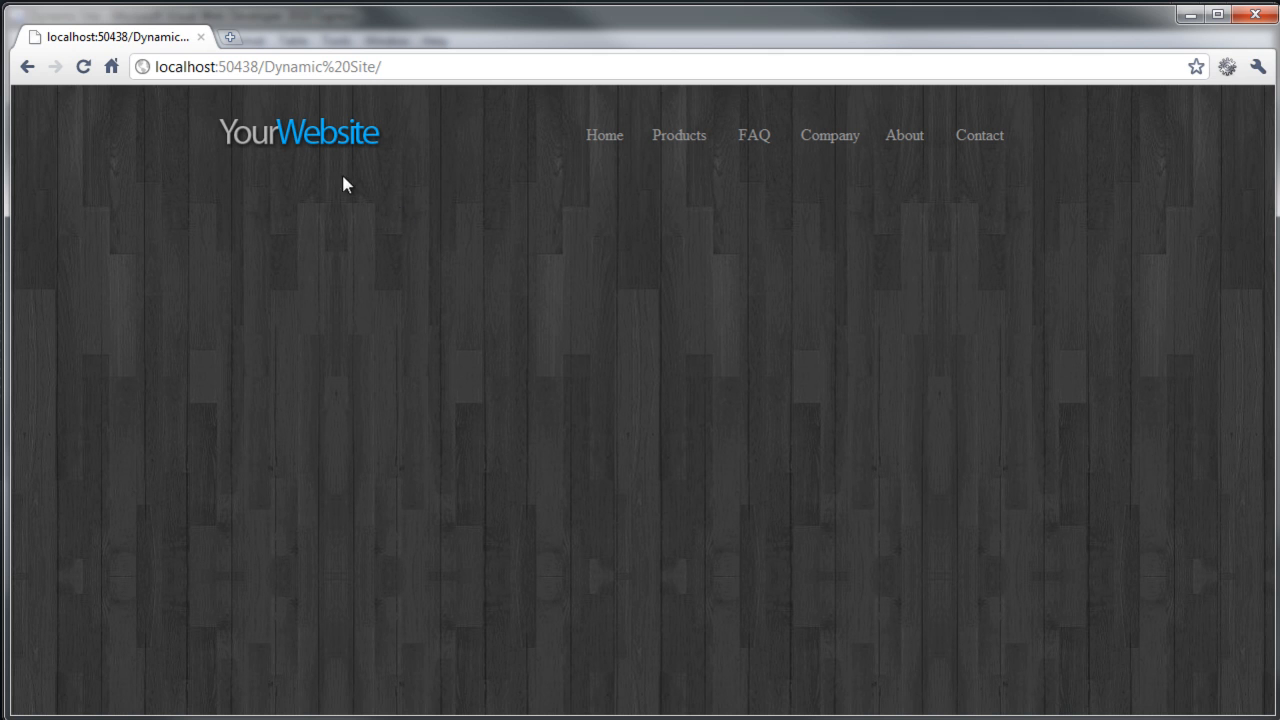
mouse_move(320, 136)
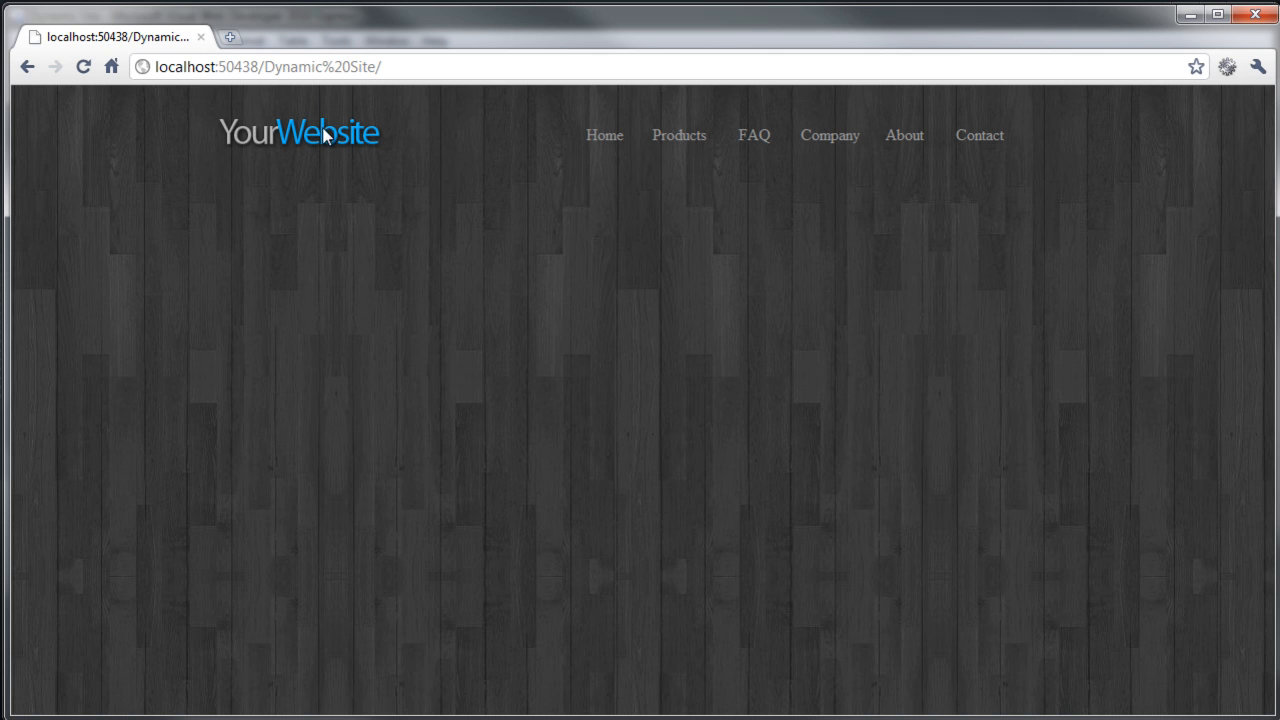
mouse_move(292, 188)
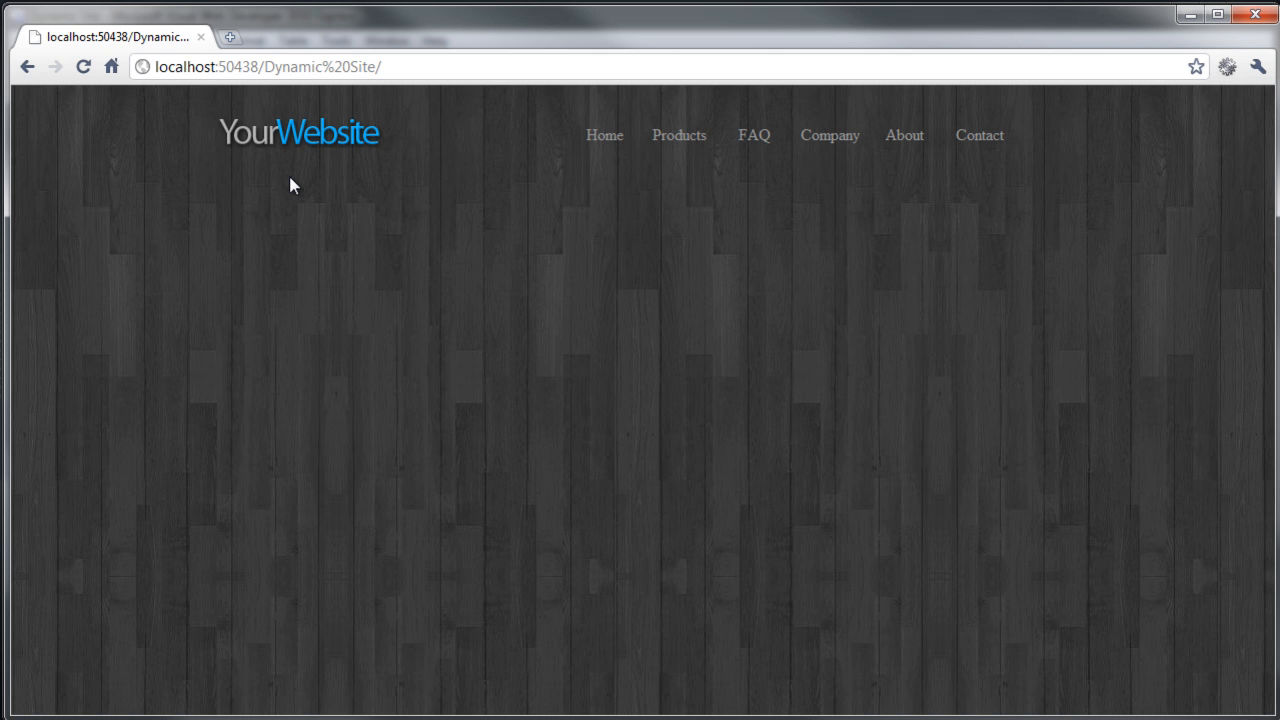
mouse_move(1238, 90)
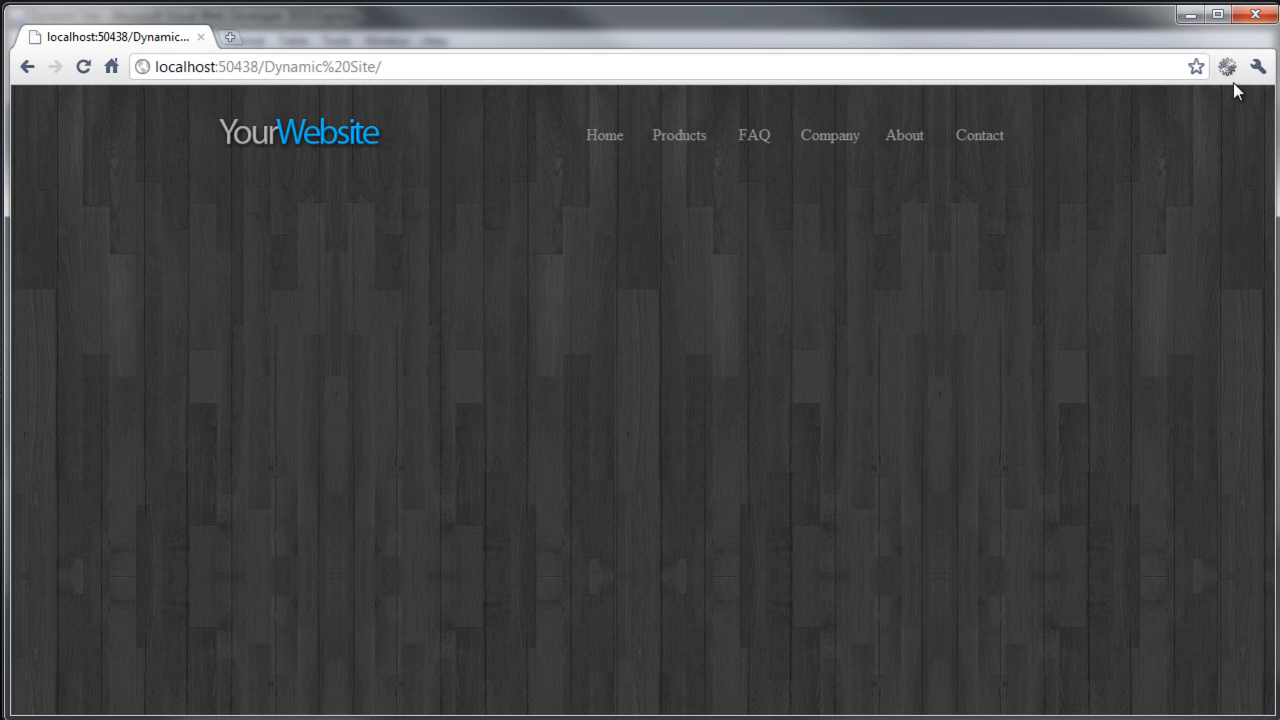
mouse_move(1228, 66)
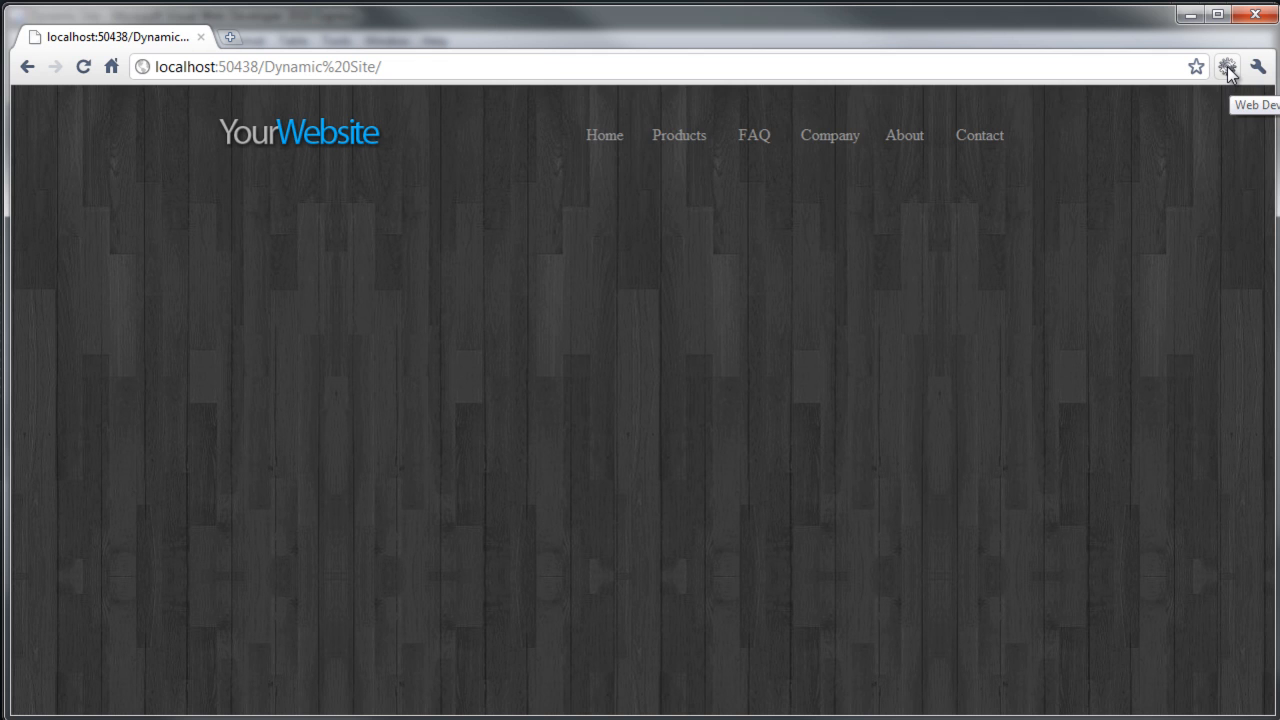
Disable all page styles from the Web Developer CSS menu to reveal the plain heading.
left_click(1228, 66)
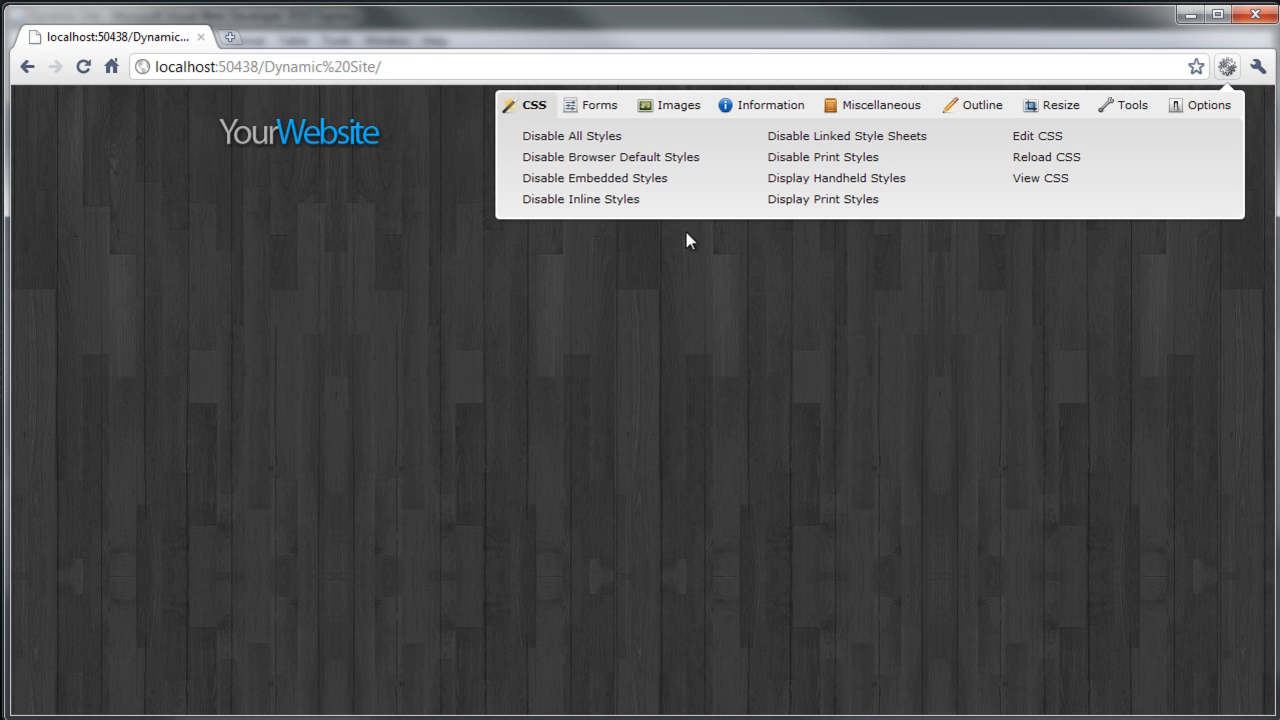
mouse_move(576, 140)
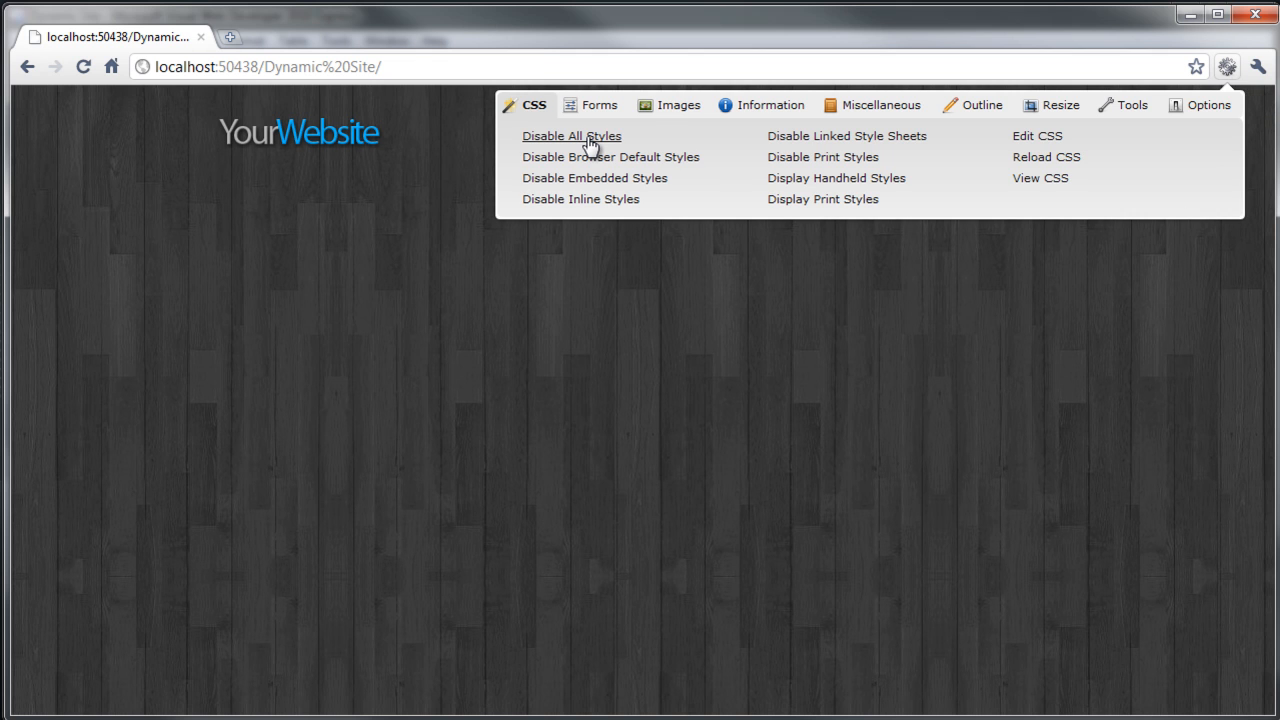
left_click(570, 136)
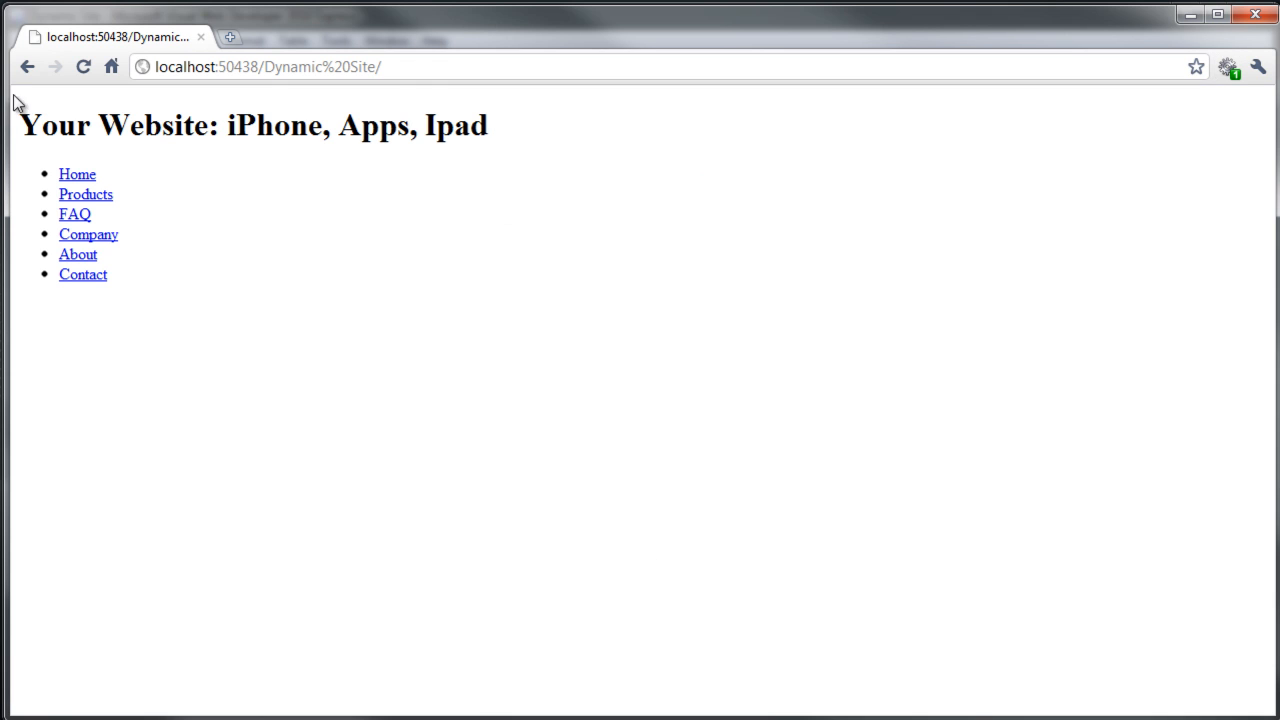
mouse_move(264, 208)
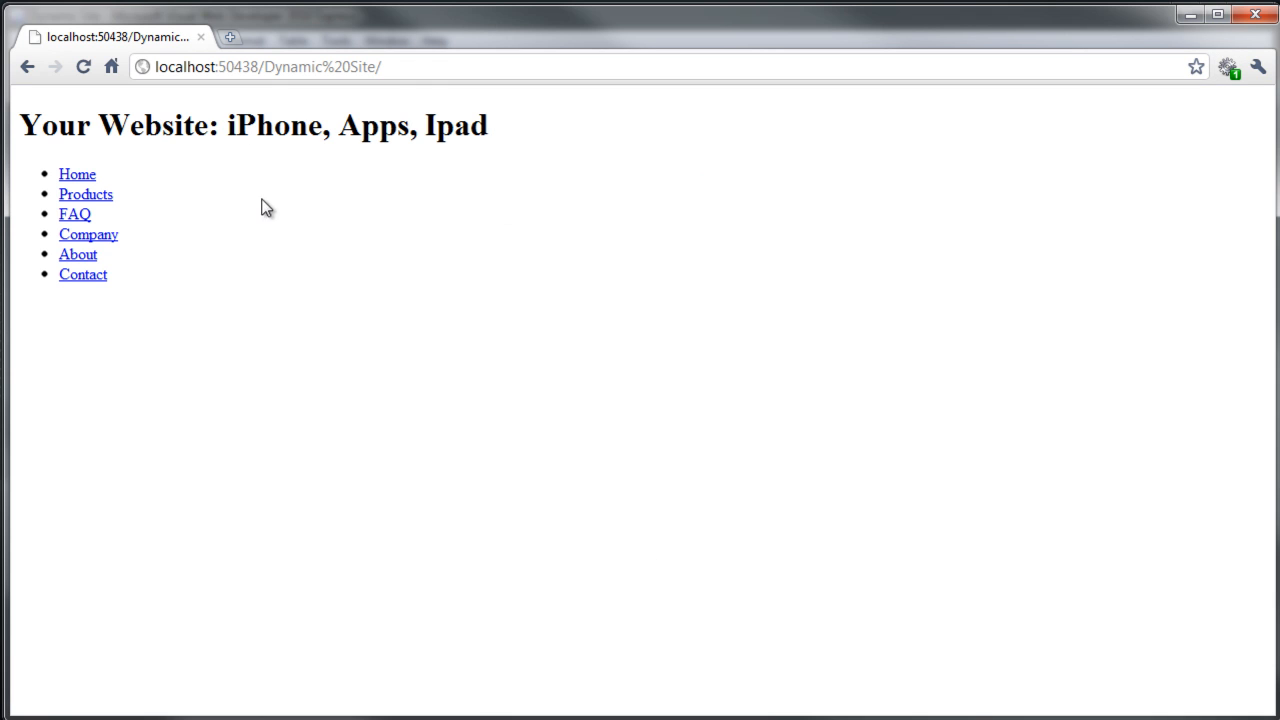
mouse_move(440, 300)
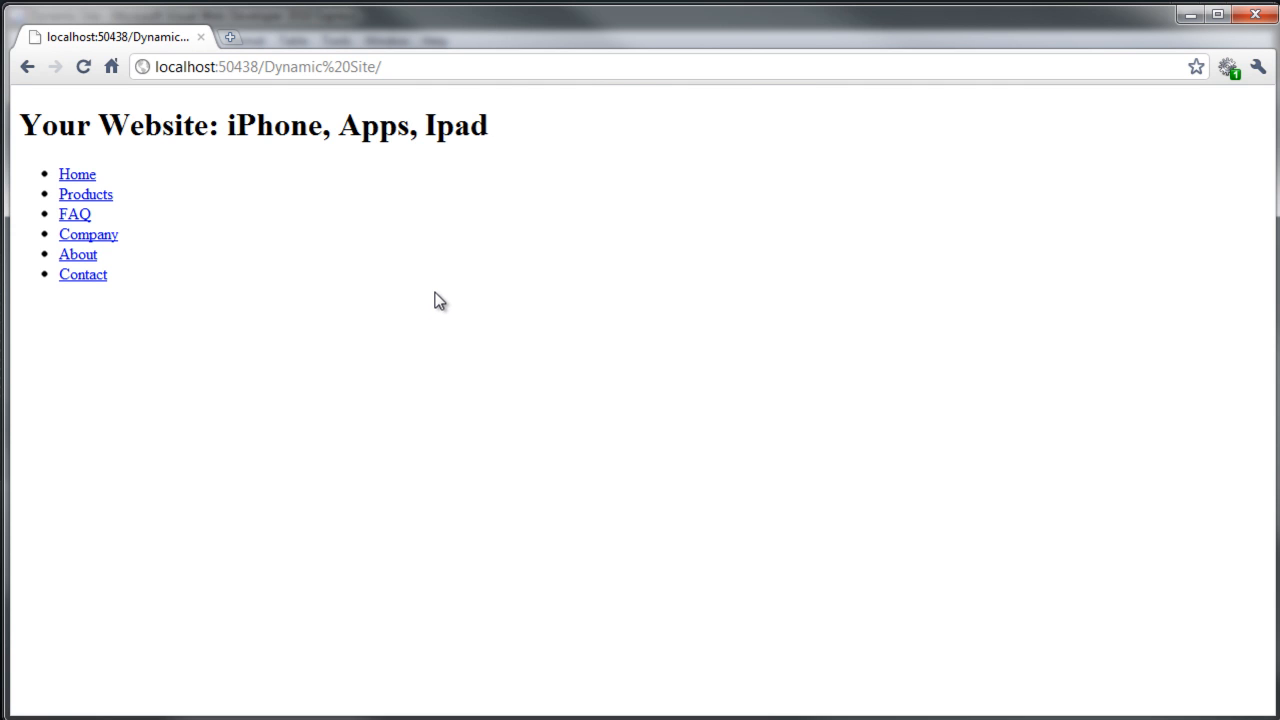
mouse_move(440, 288)
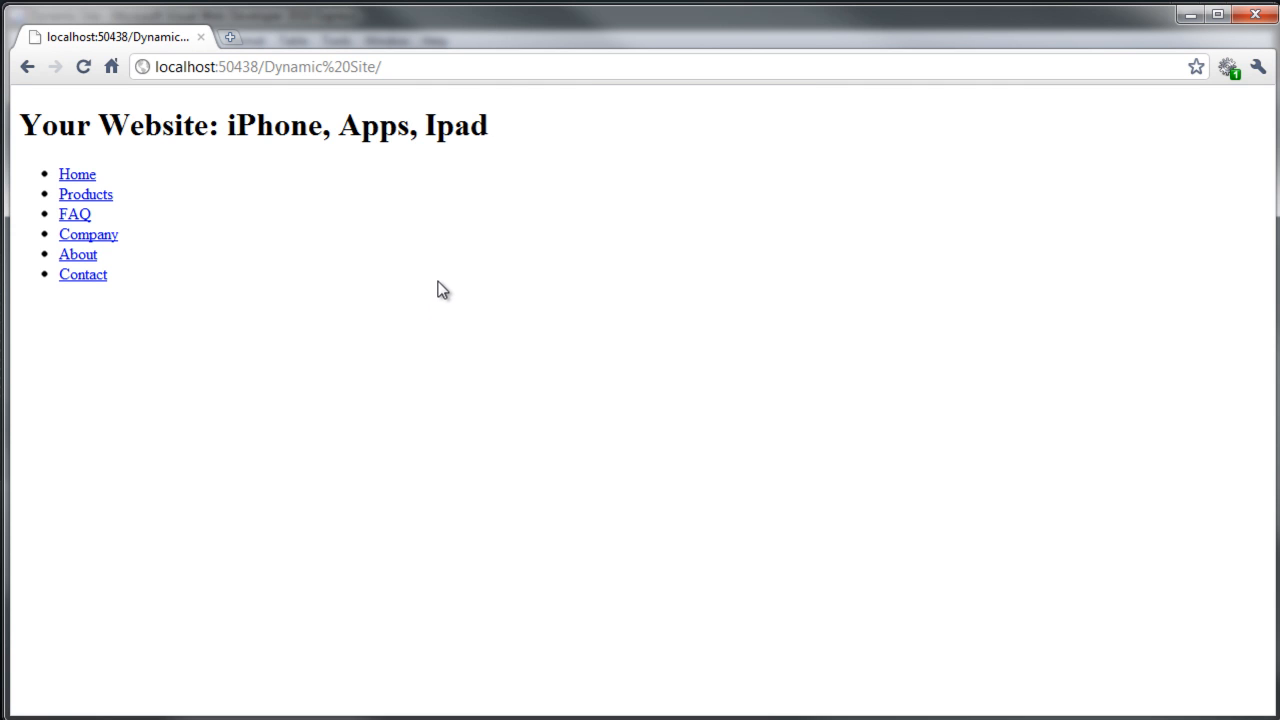
mouse_move(1138, 112)
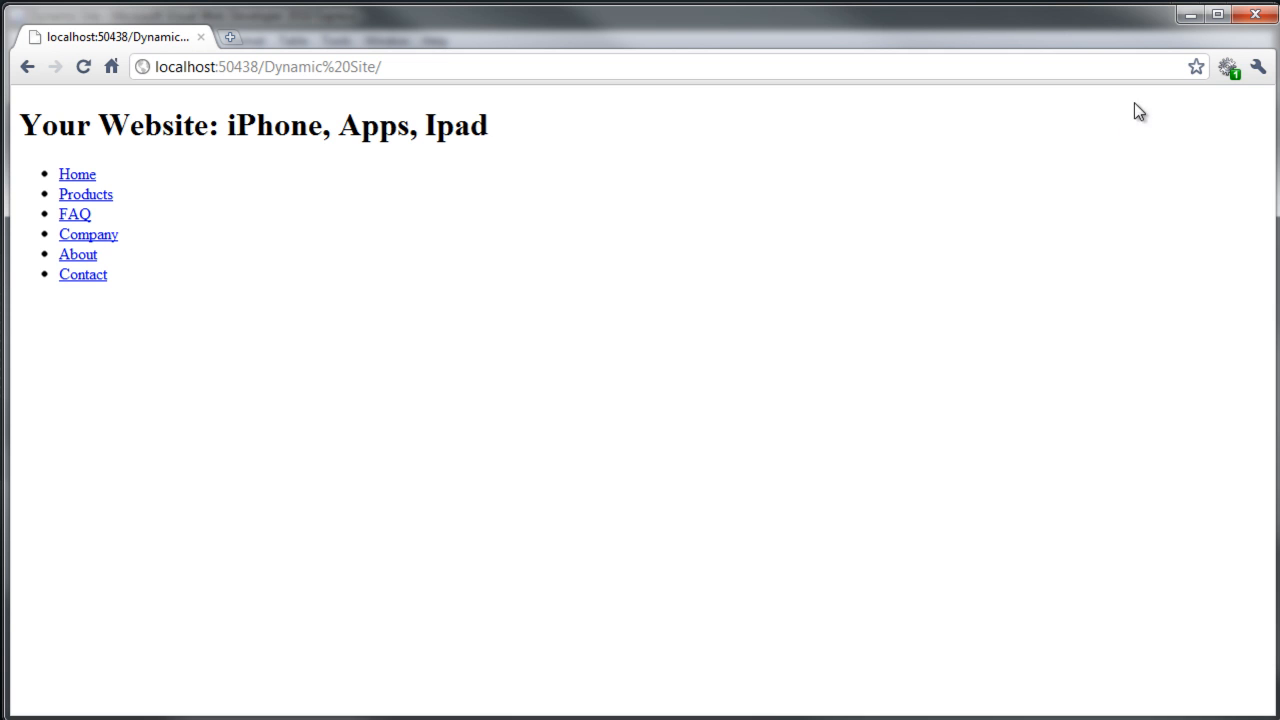
Re-enable the page's styles from the Web Developer CSS menu.
left_click(1228, 66)
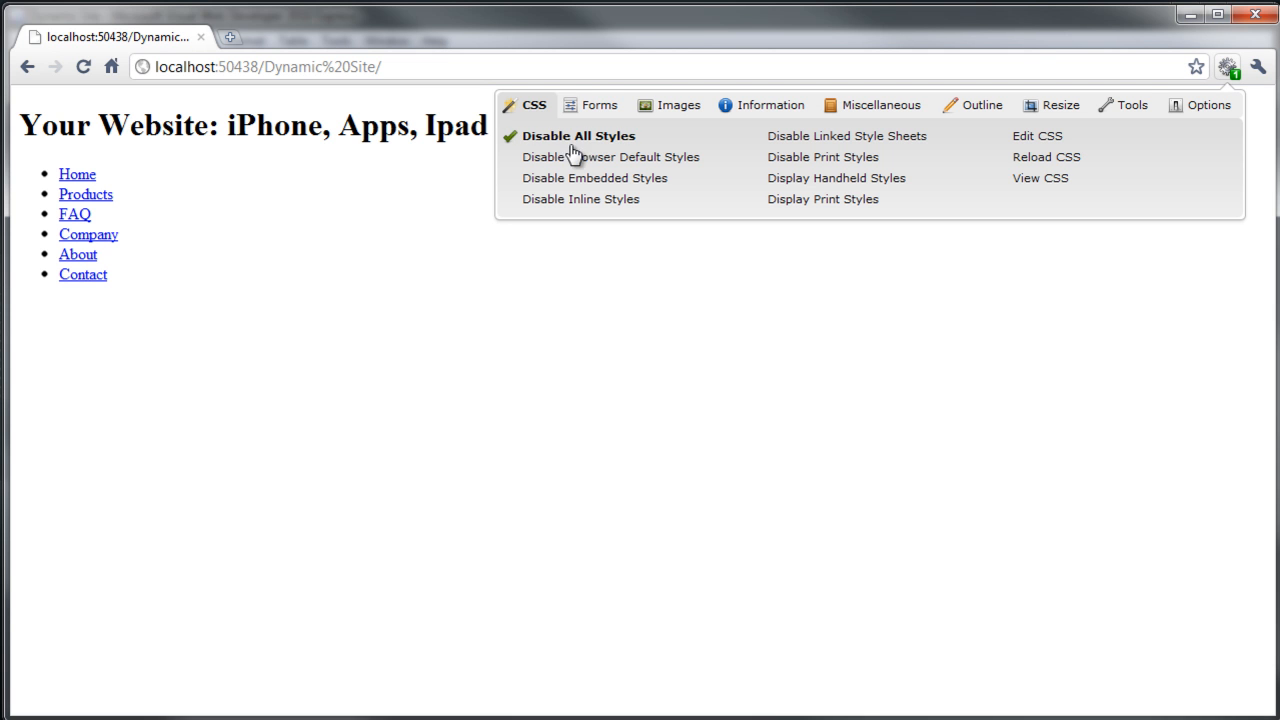
mouse_move(1148, 152)
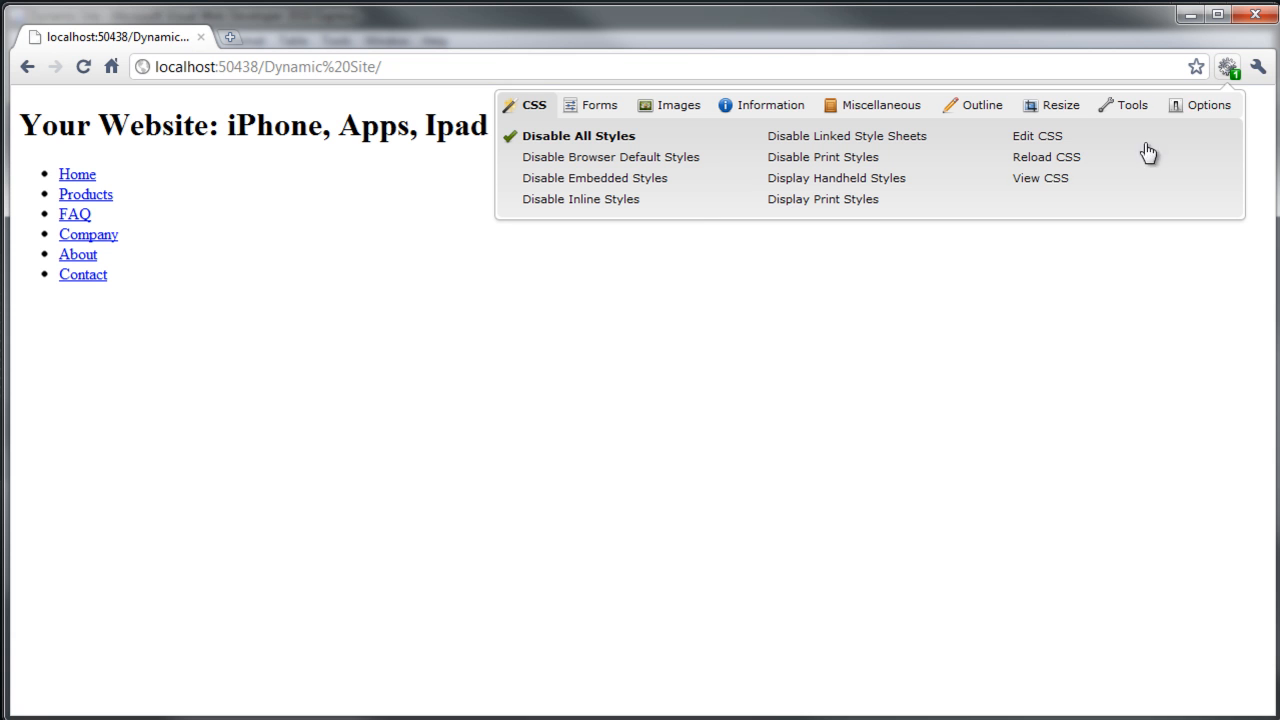
left_click(580, 136)
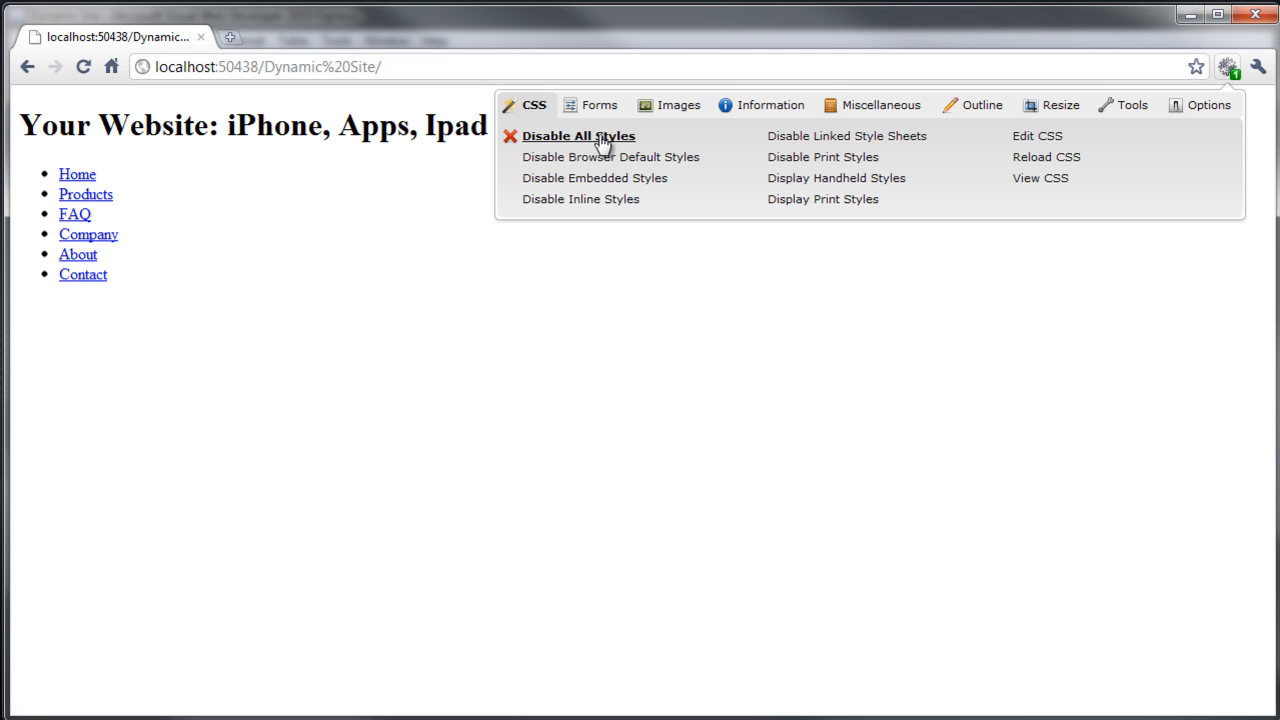
left_click(578, 136)
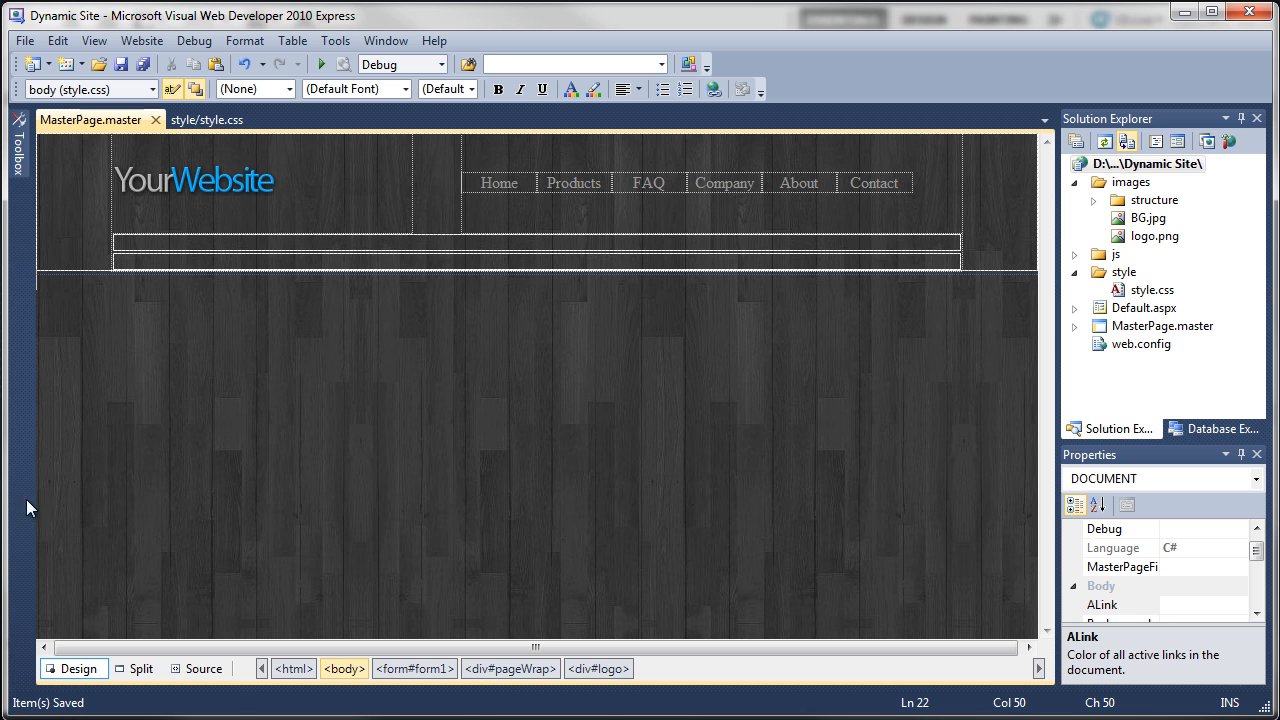
mouse_move(224, 288)
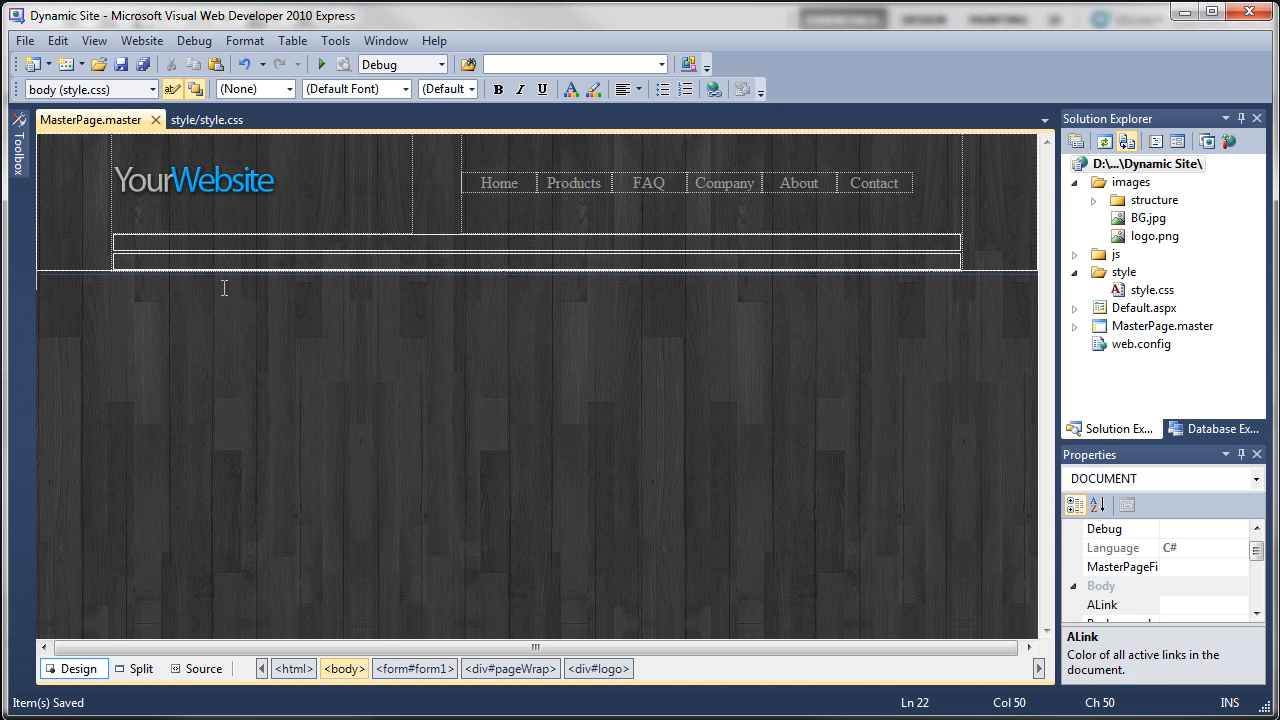
In the markup below the h1, add a paragraph reading 'Your Snazzy Slogan'.
left_click(202, 668)
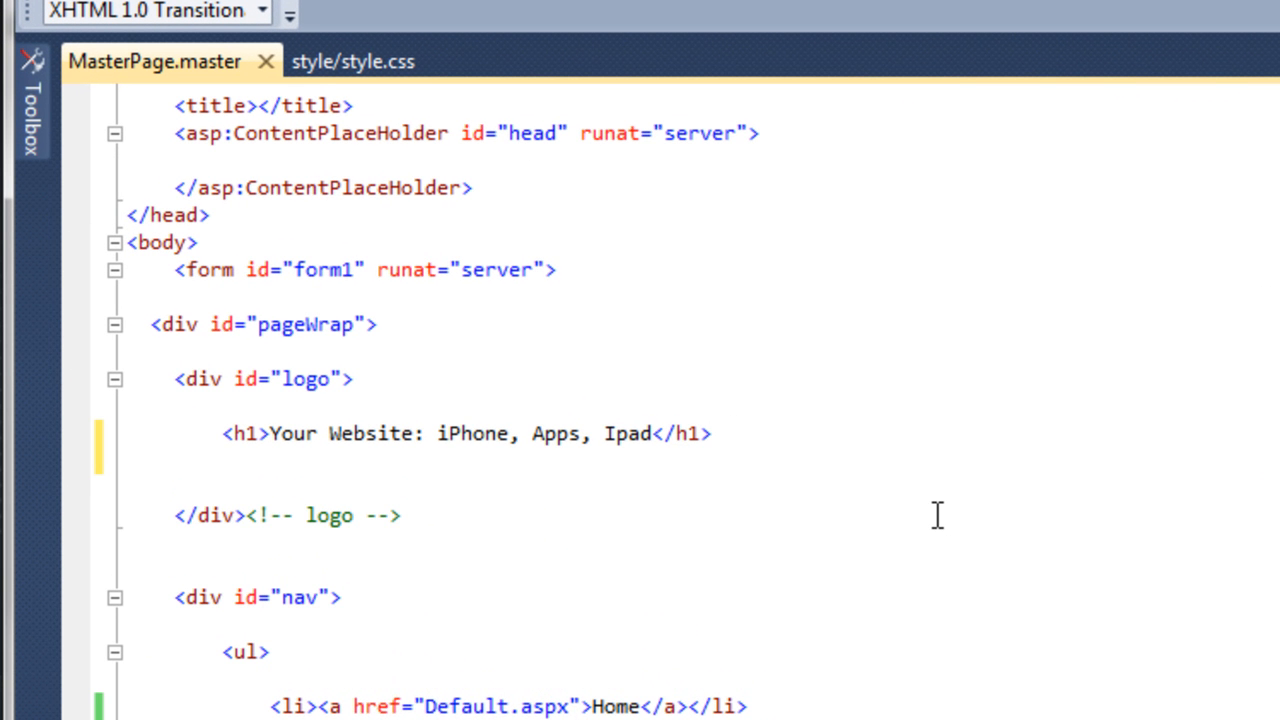
type("<p></p>")
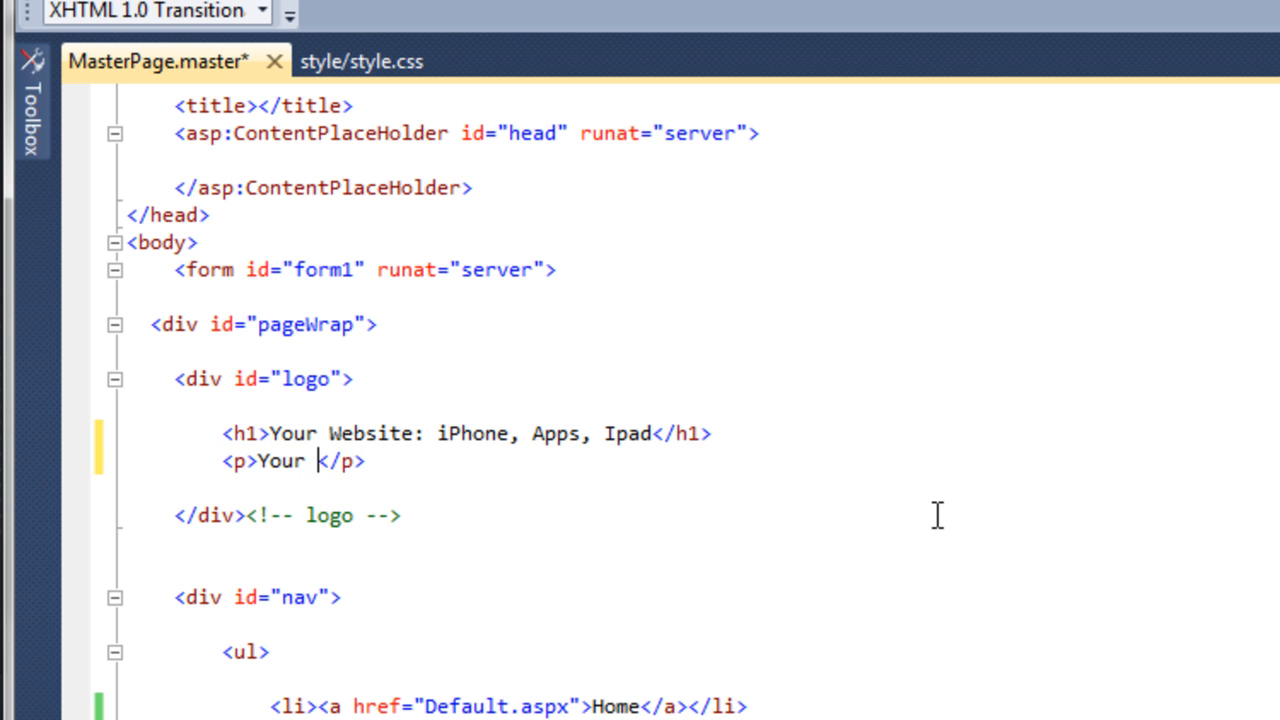
type("Snazzy")
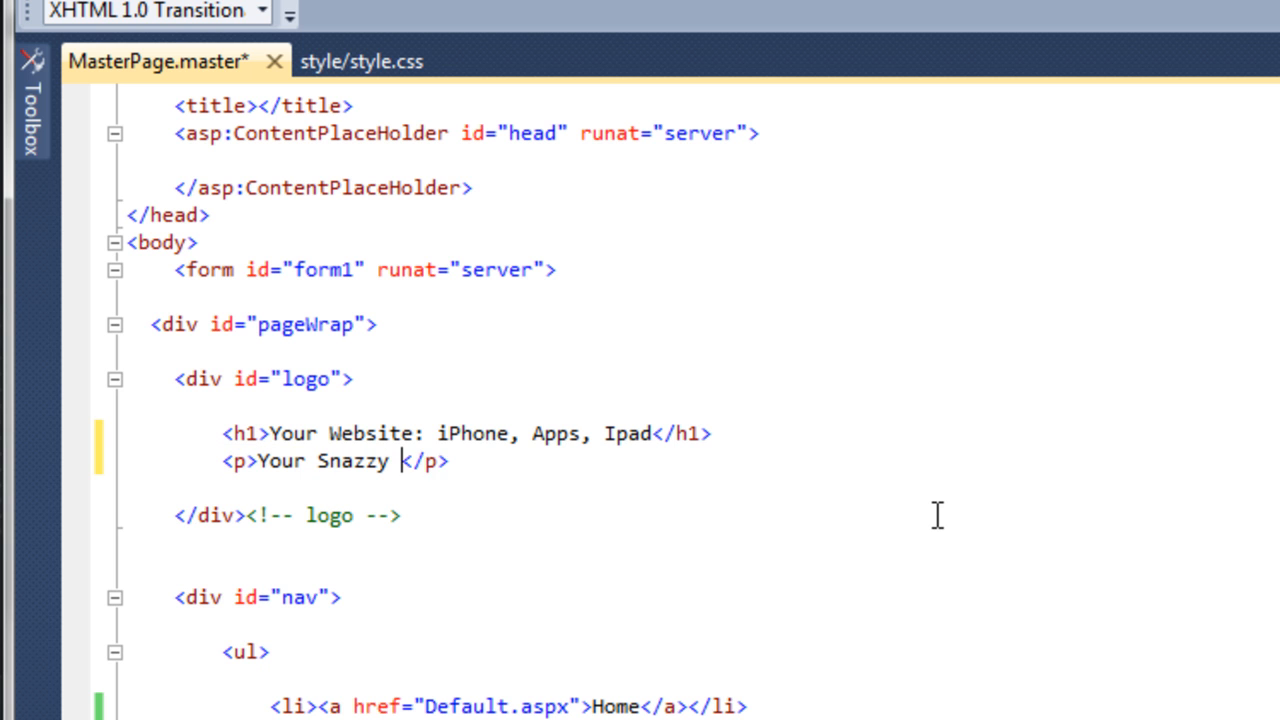
type("Slogan")
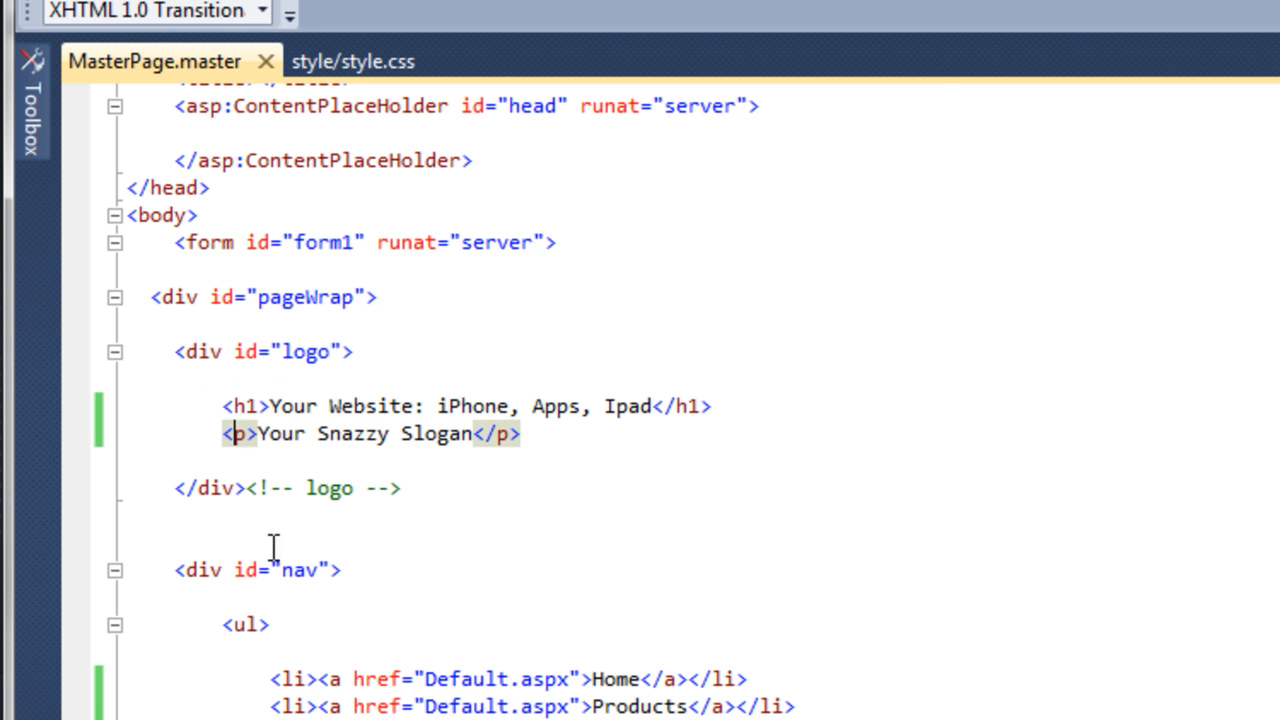
Add a '#logo p' rule with color #9a9a9a below the #logo h1 rule in style.css.
left_click(352, 60)
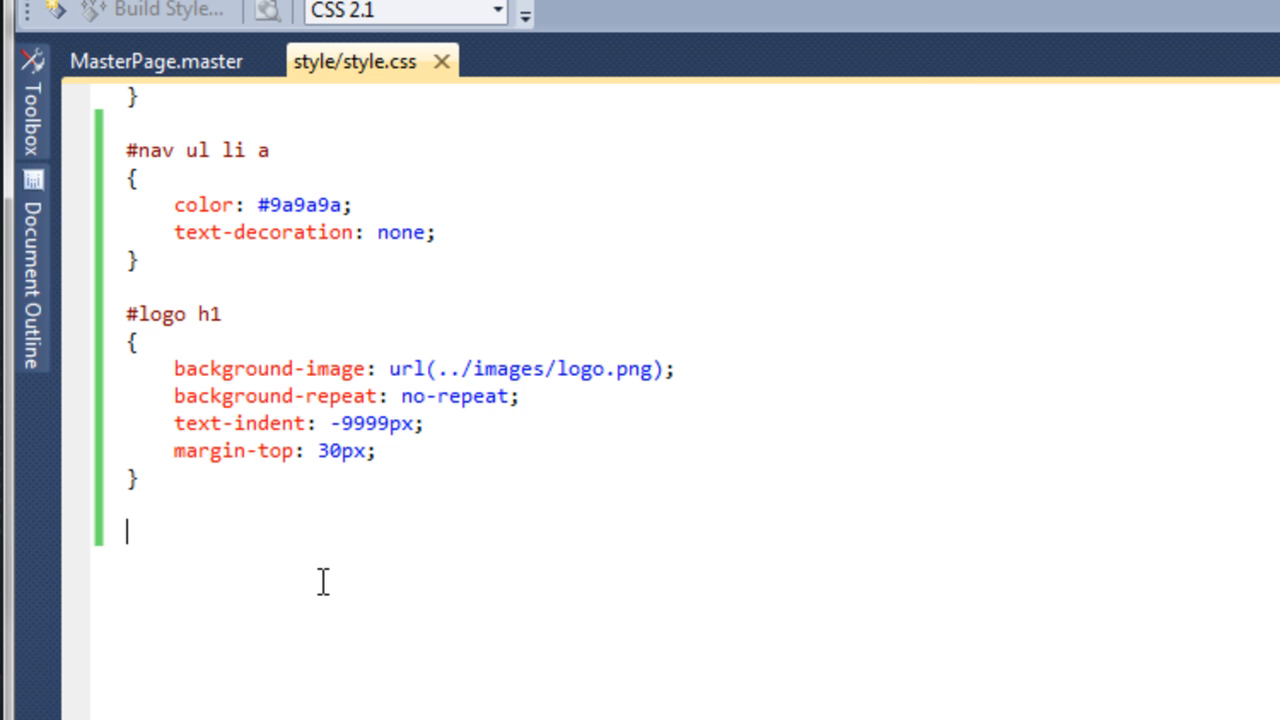
type("#1")
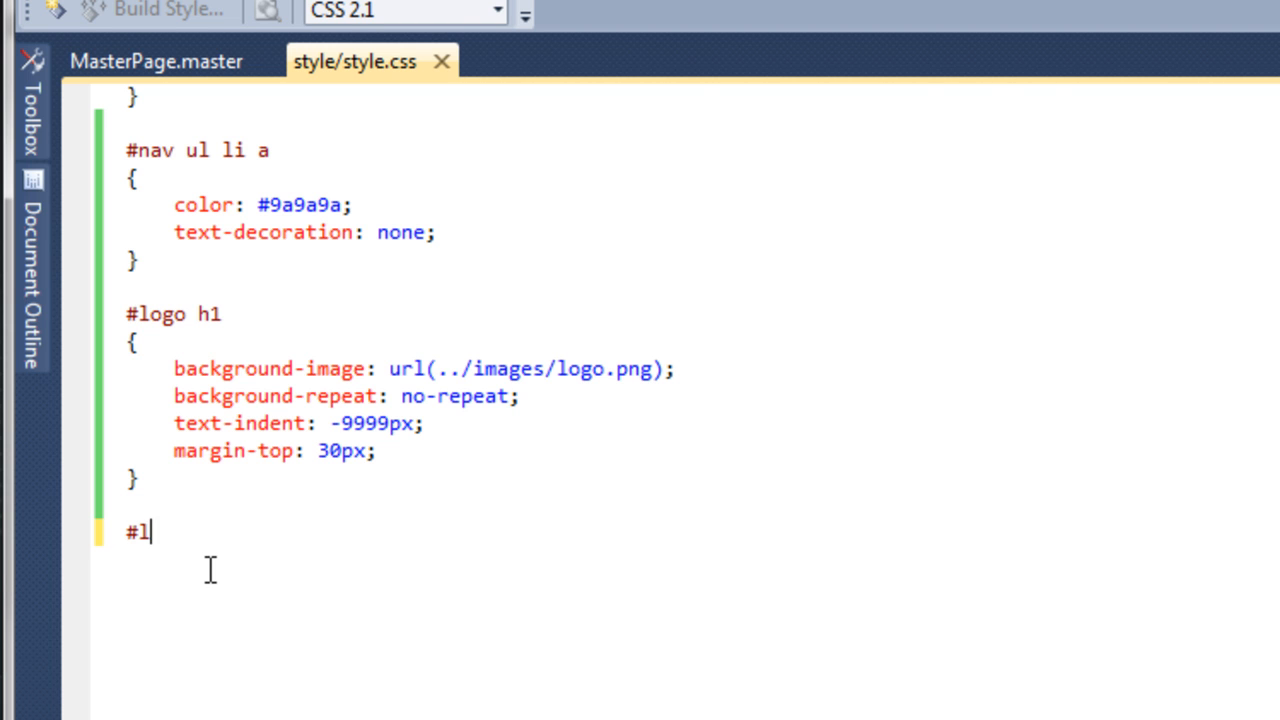
type("ogo p")
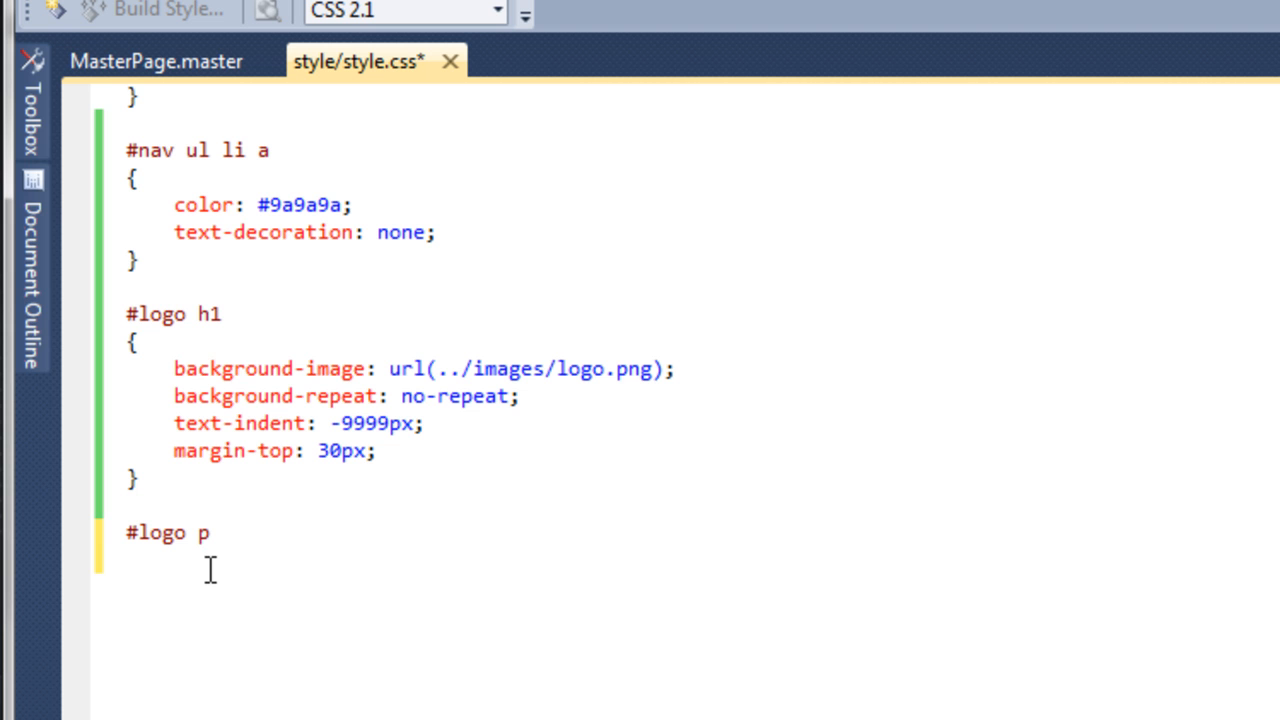
type("{")
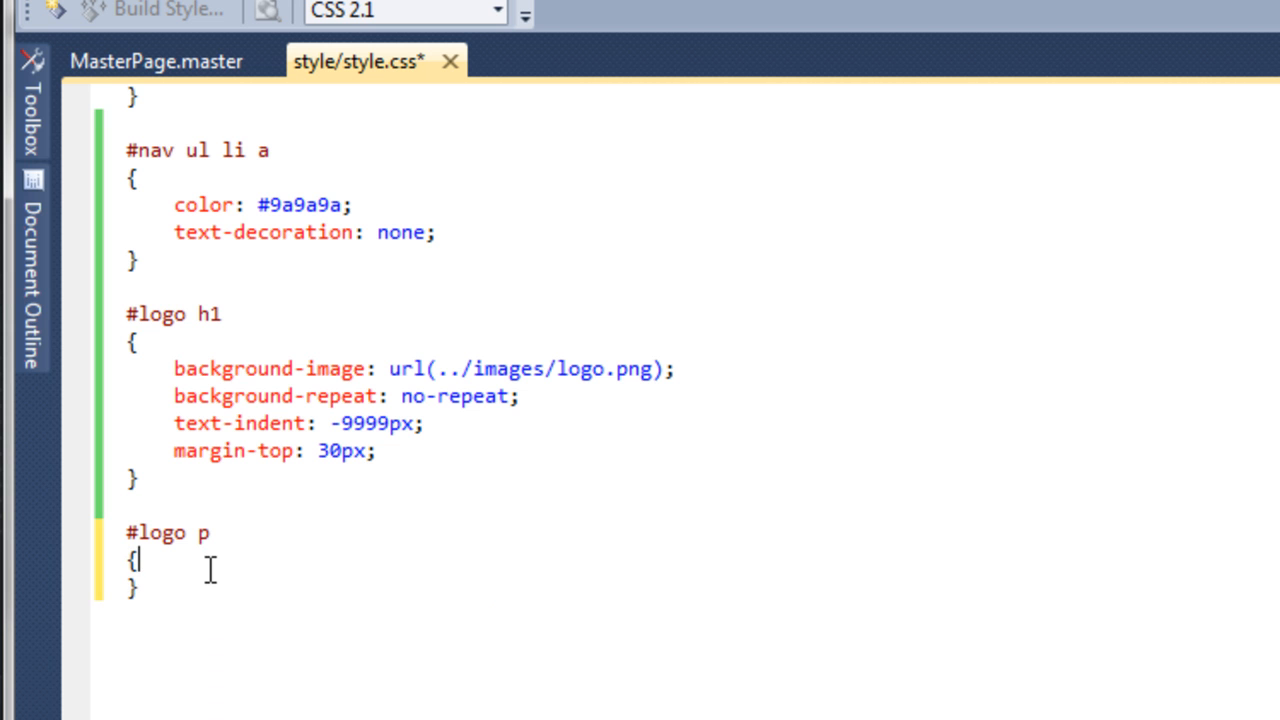
type("color")
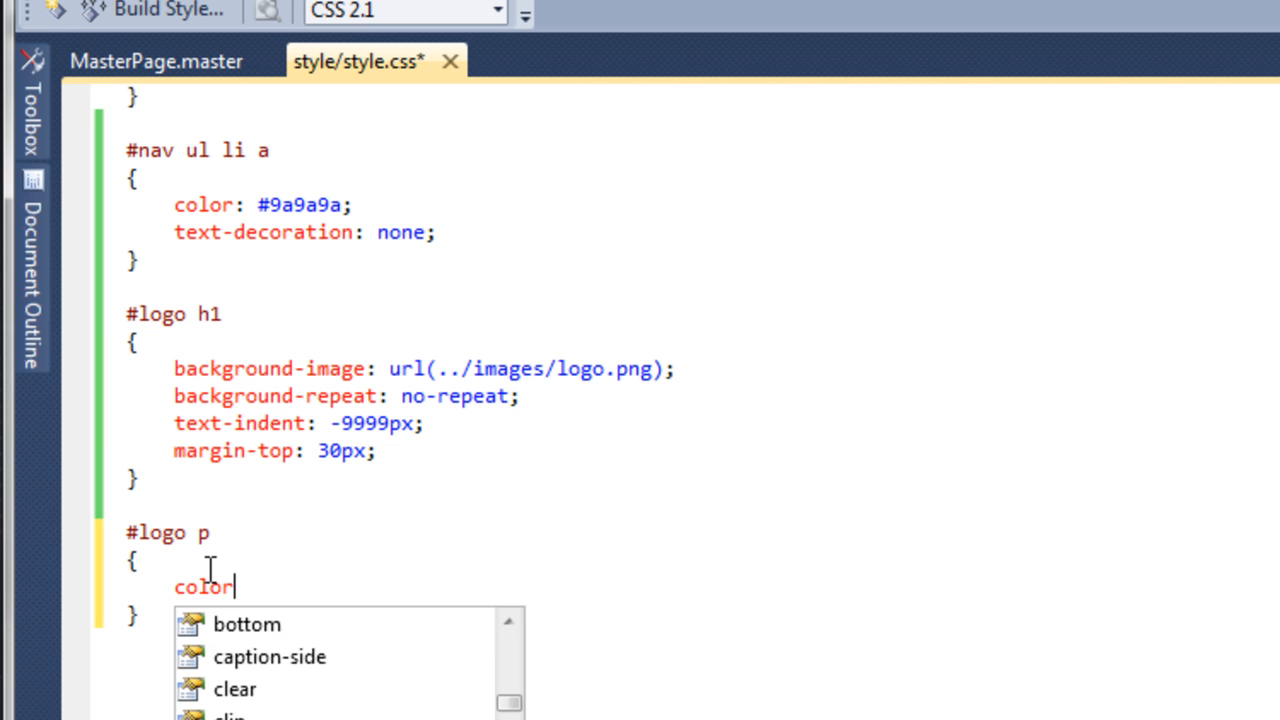
type(": #")
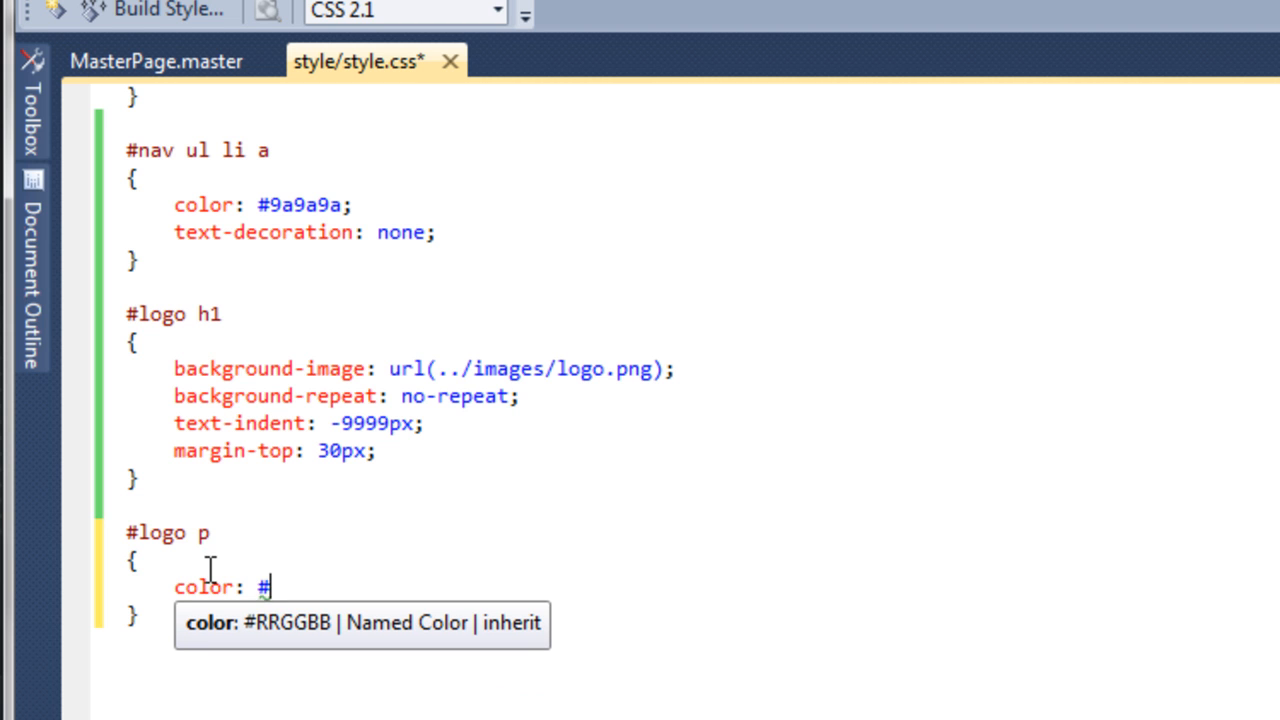
type("9a9a9a;")
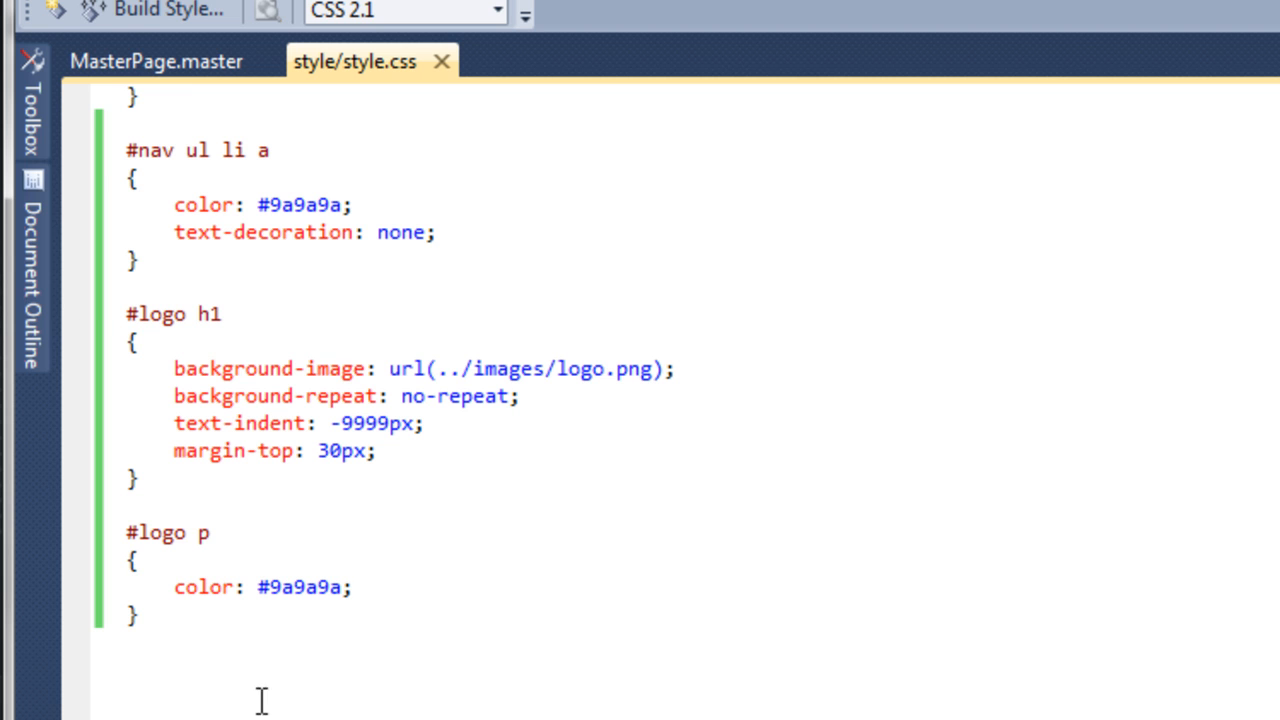
Show the master page design to check the grey slogan under the logo.
left_click(156, 60)
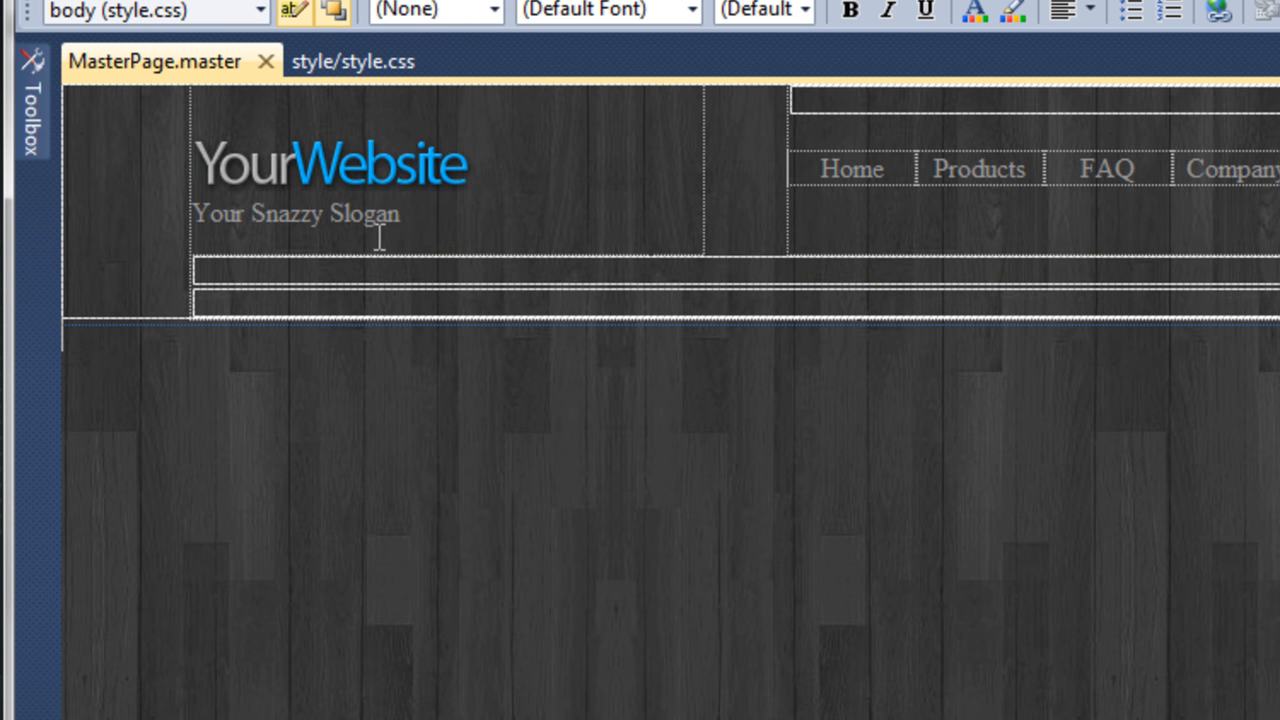
mouse_move(422, 236)
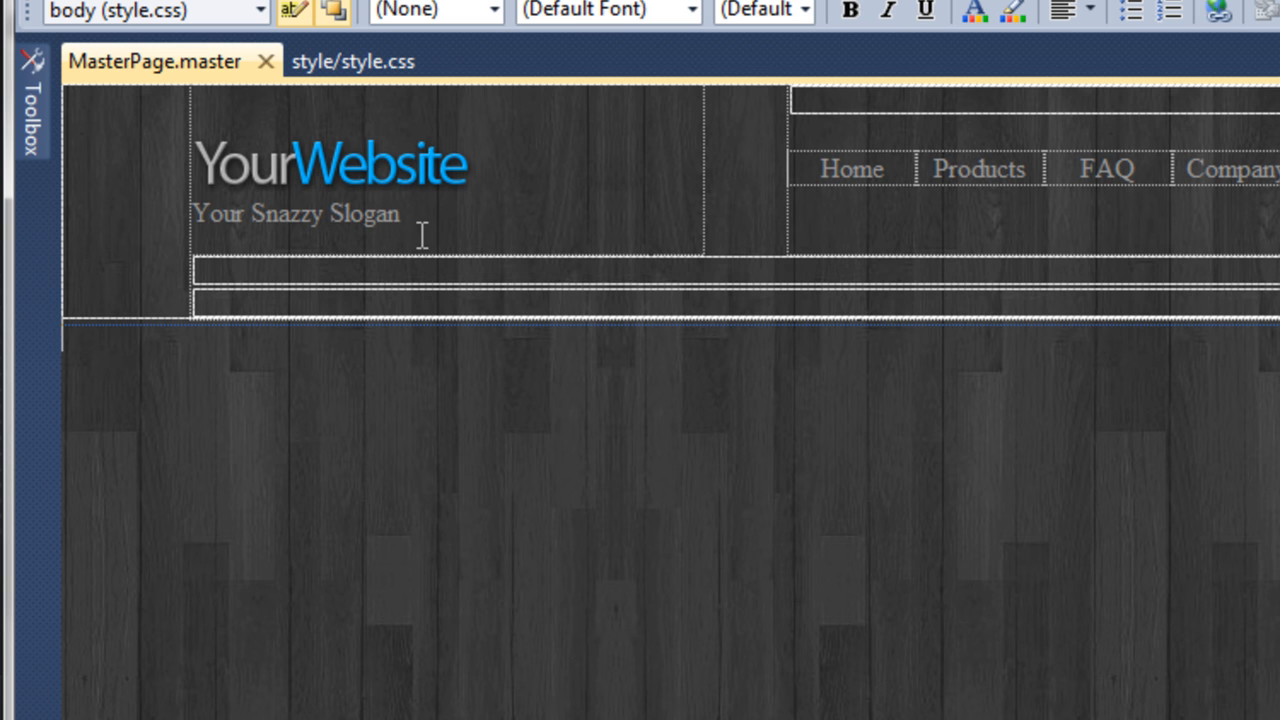
mouse_move(444, 200)
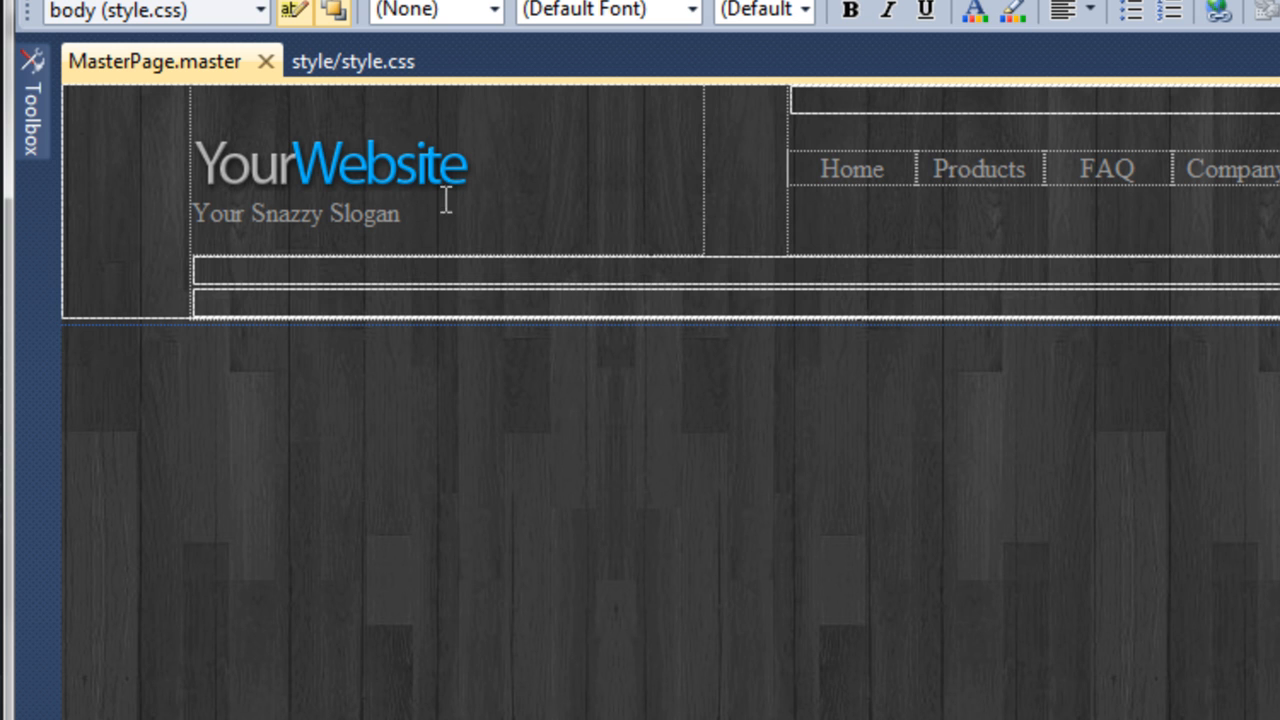
mouse_move(466, 200)
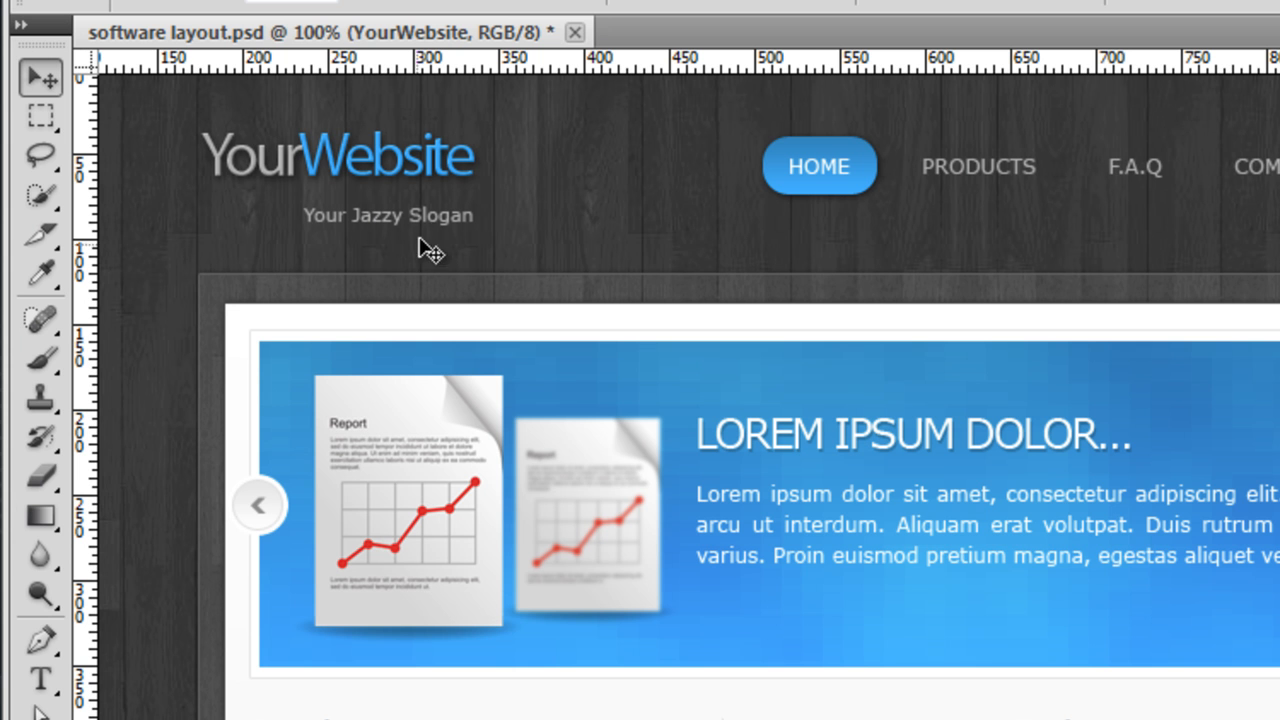
mouse_move(448, 232)
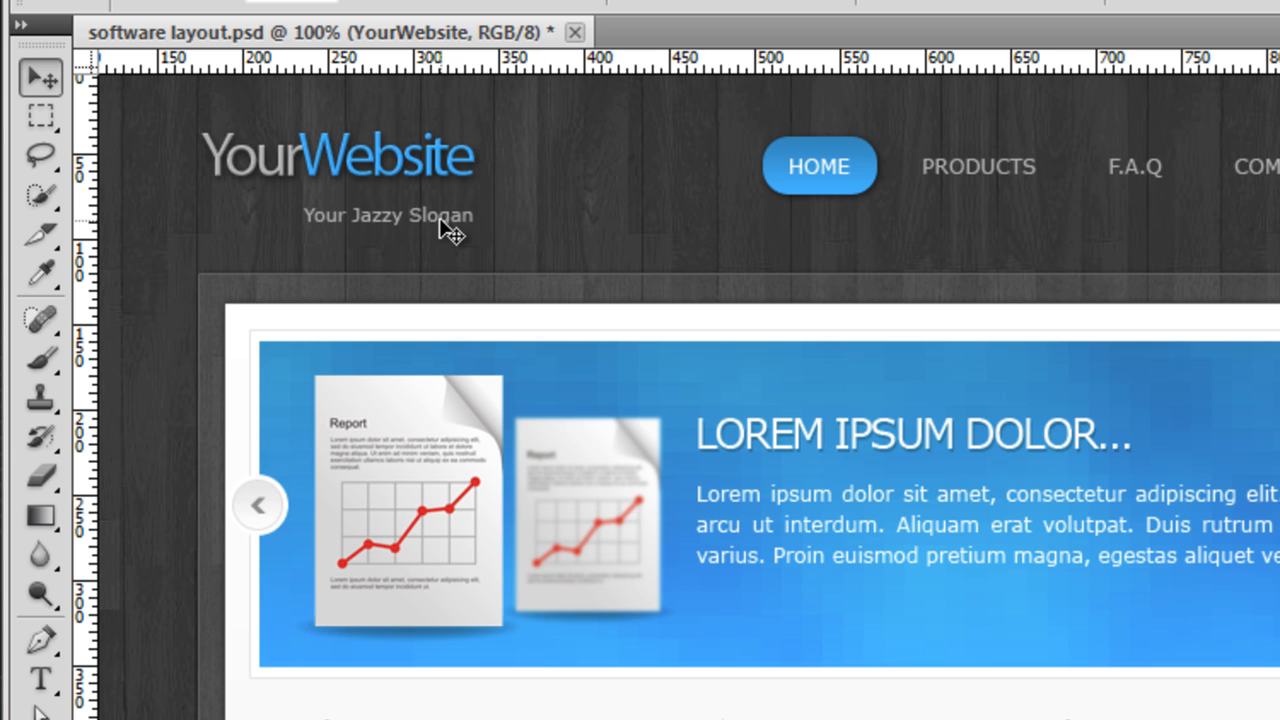
mouse_move(448, 216)
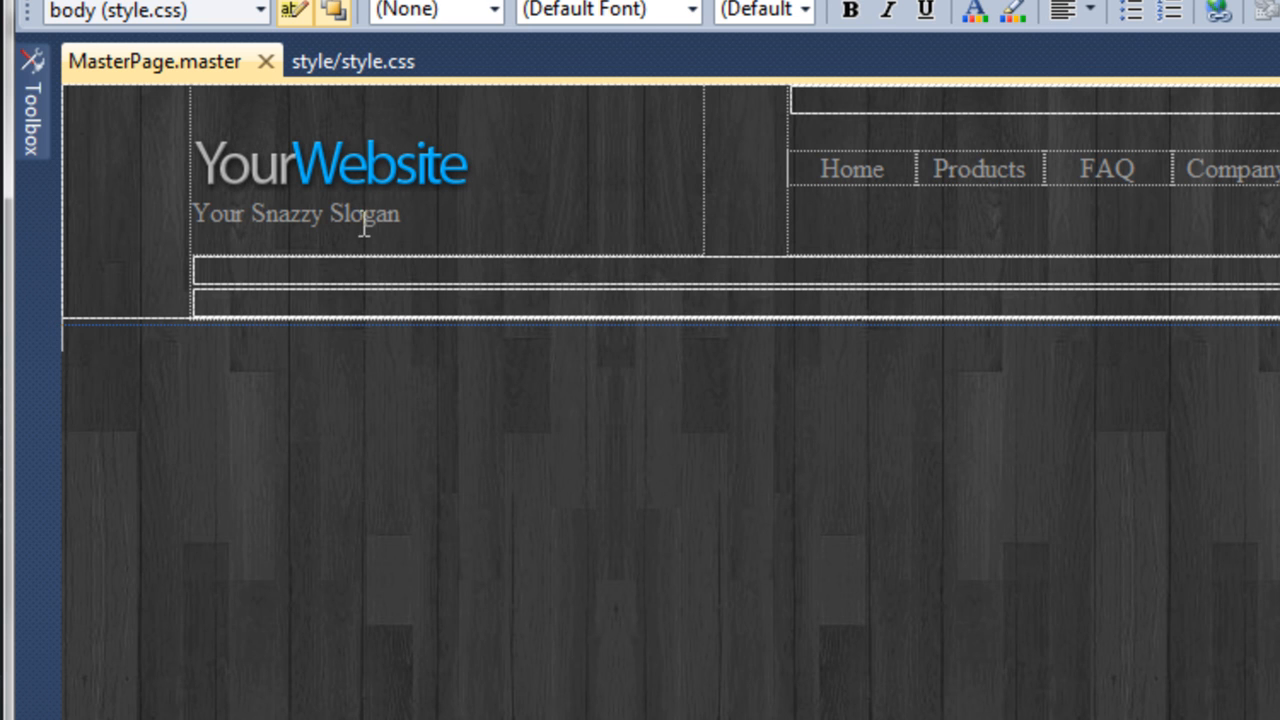
mouse_move(470, 190)
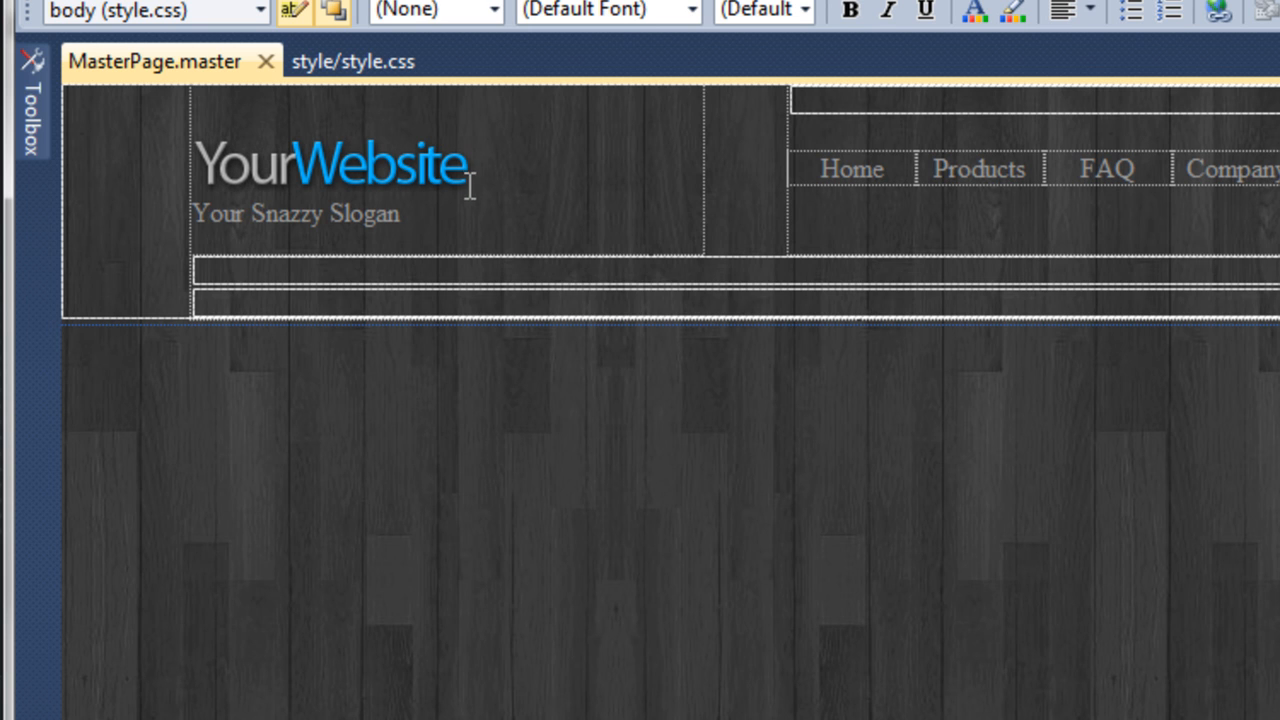
Select the slogan paragraph and return to style.css at the #logo p rule.
left_click(296, 212)
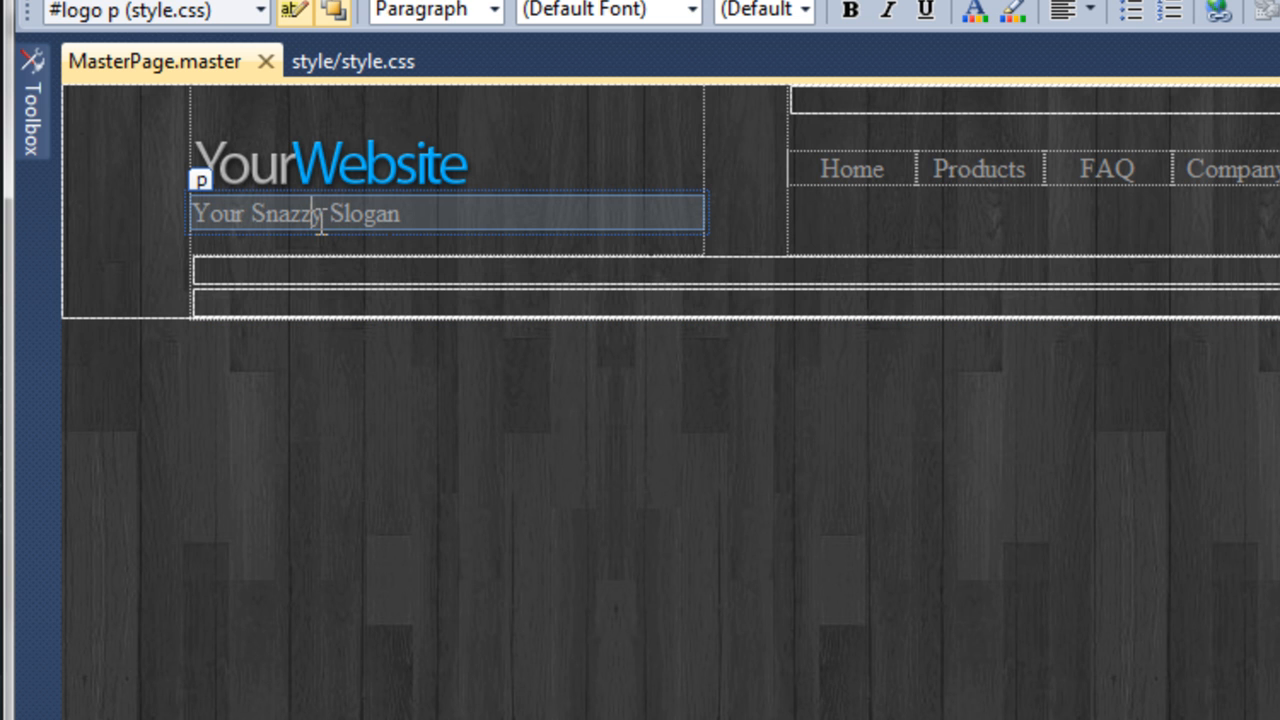
left_click(354, 60)
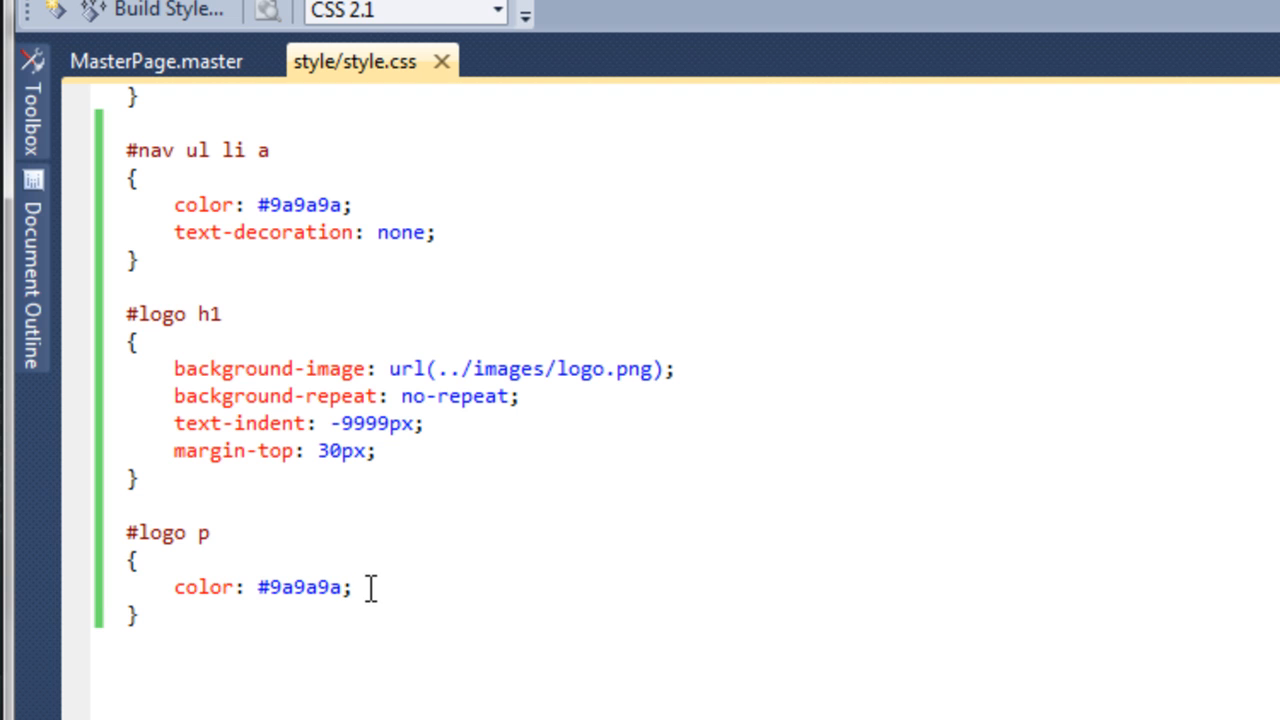
Give #logo p a padding-left of 20px and preview the indent on the master page.
type("padd")
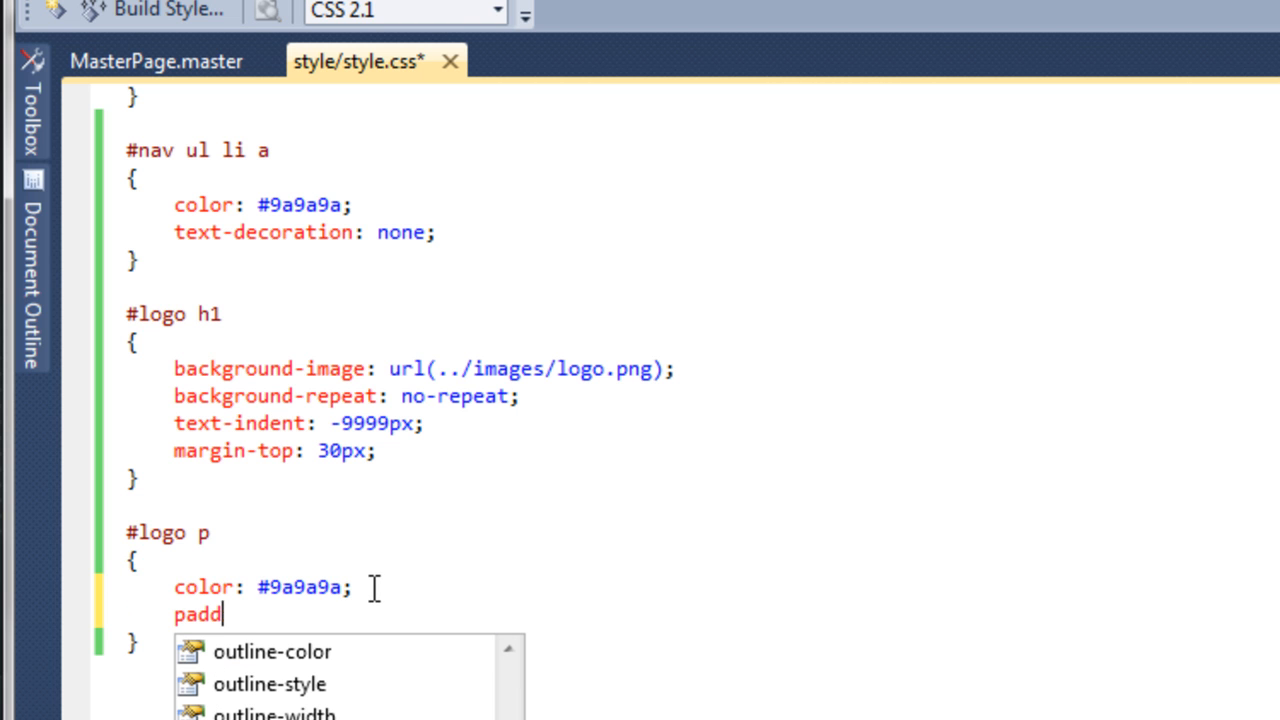
type("ing-left")
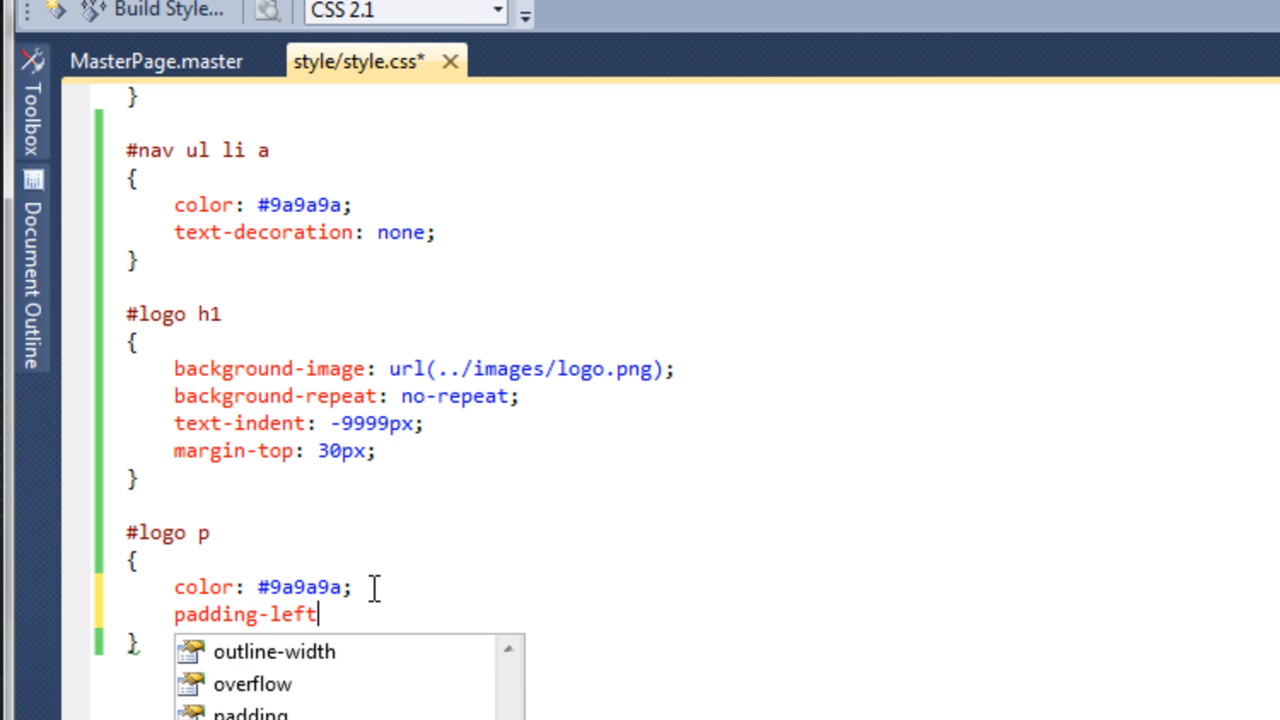
type(": 20px;")
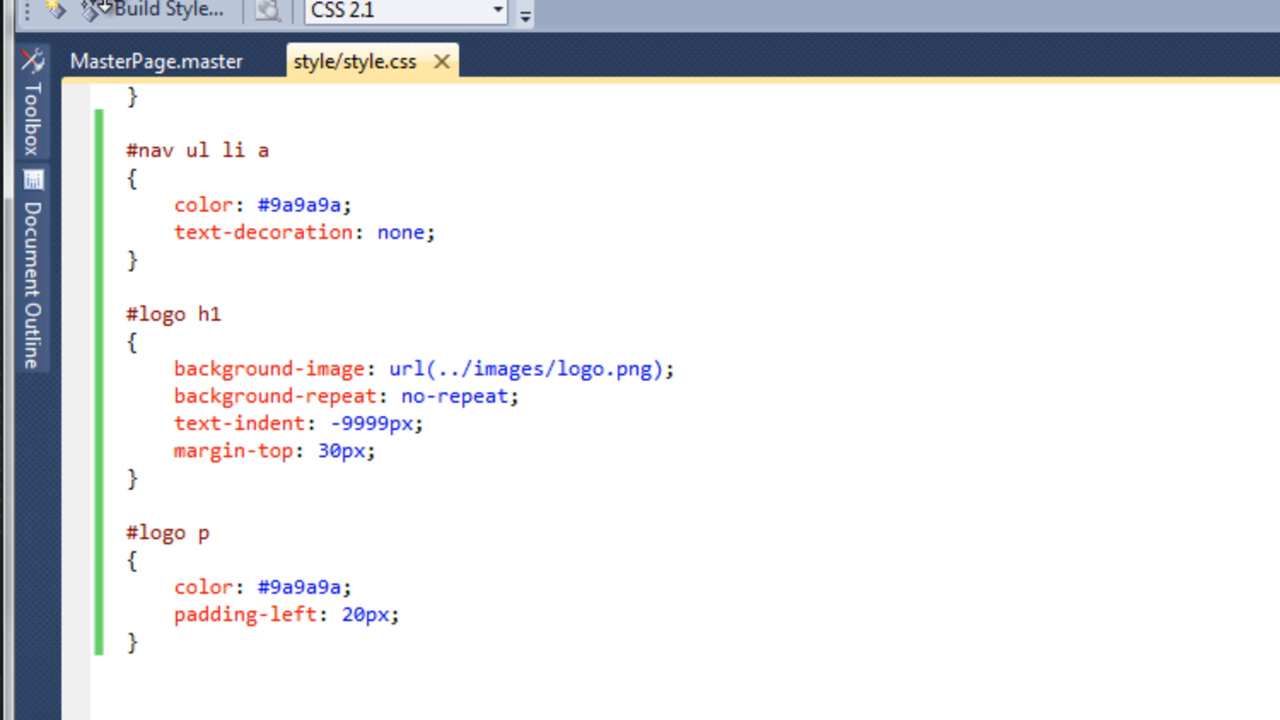
left_click(152, 60)
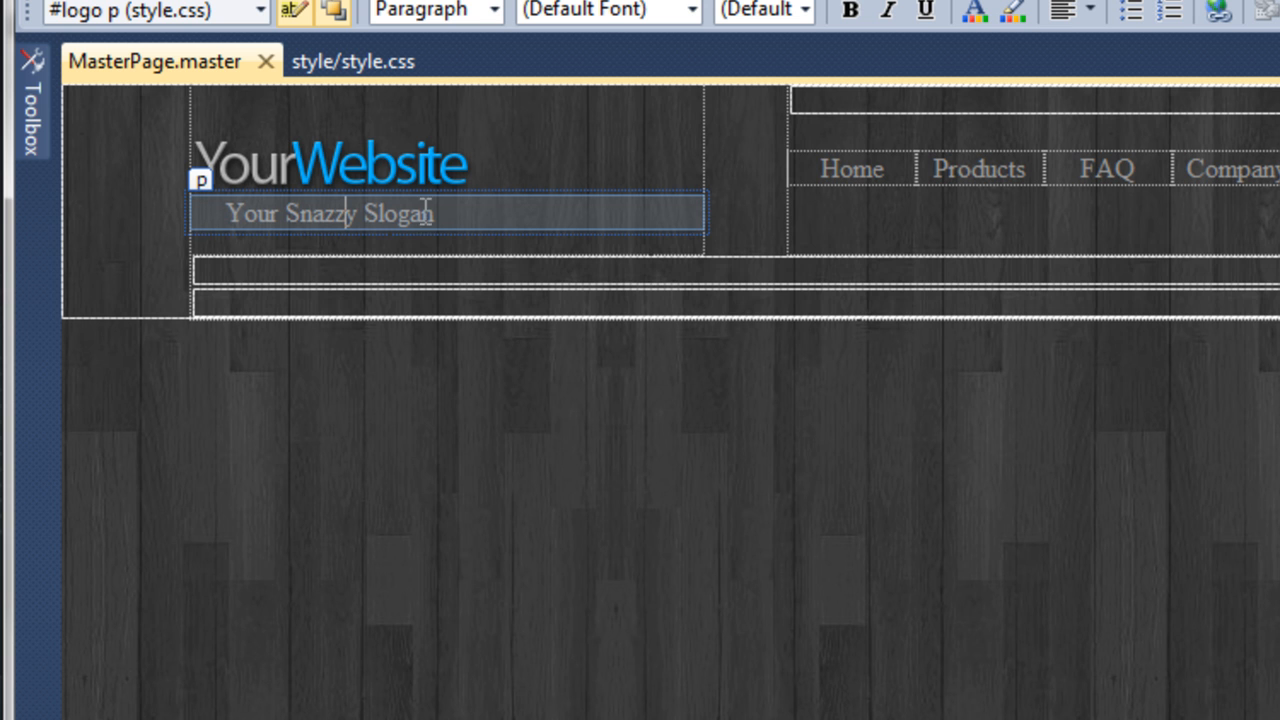
left_click(356, 62)
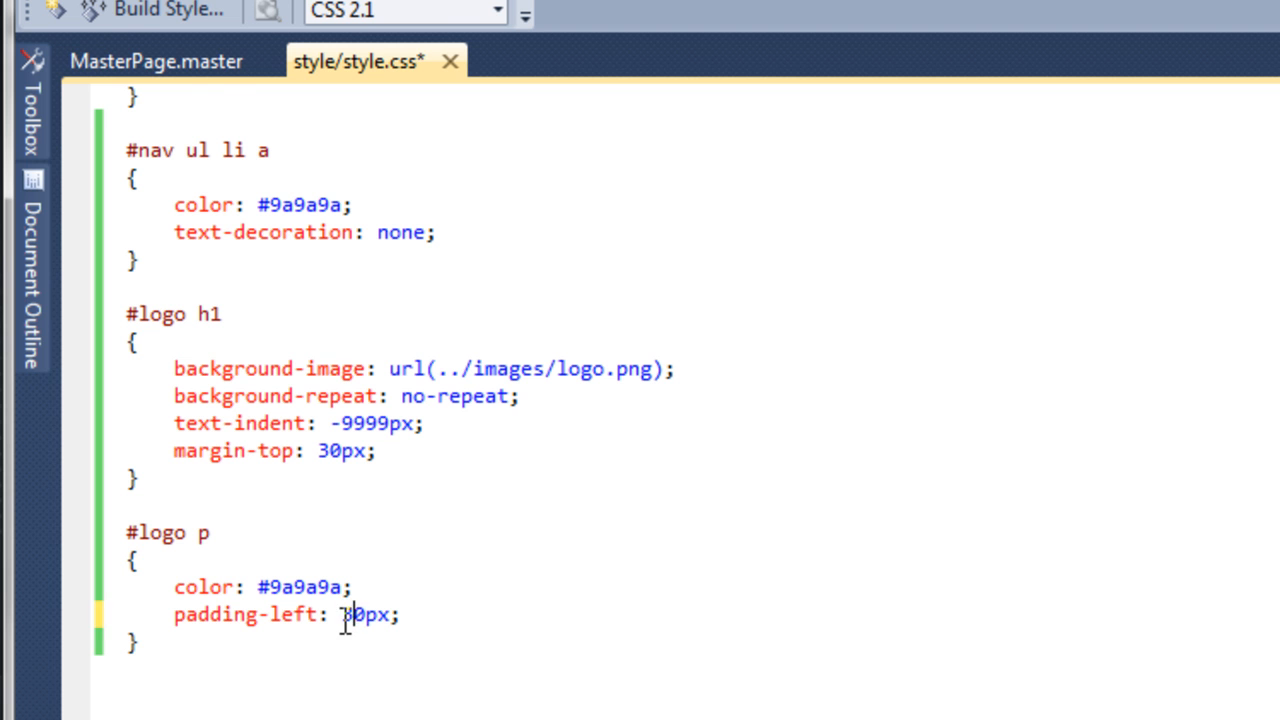
Widen the slogan's left padding to 40px and check the indent in the design.
left_click(156, 60)
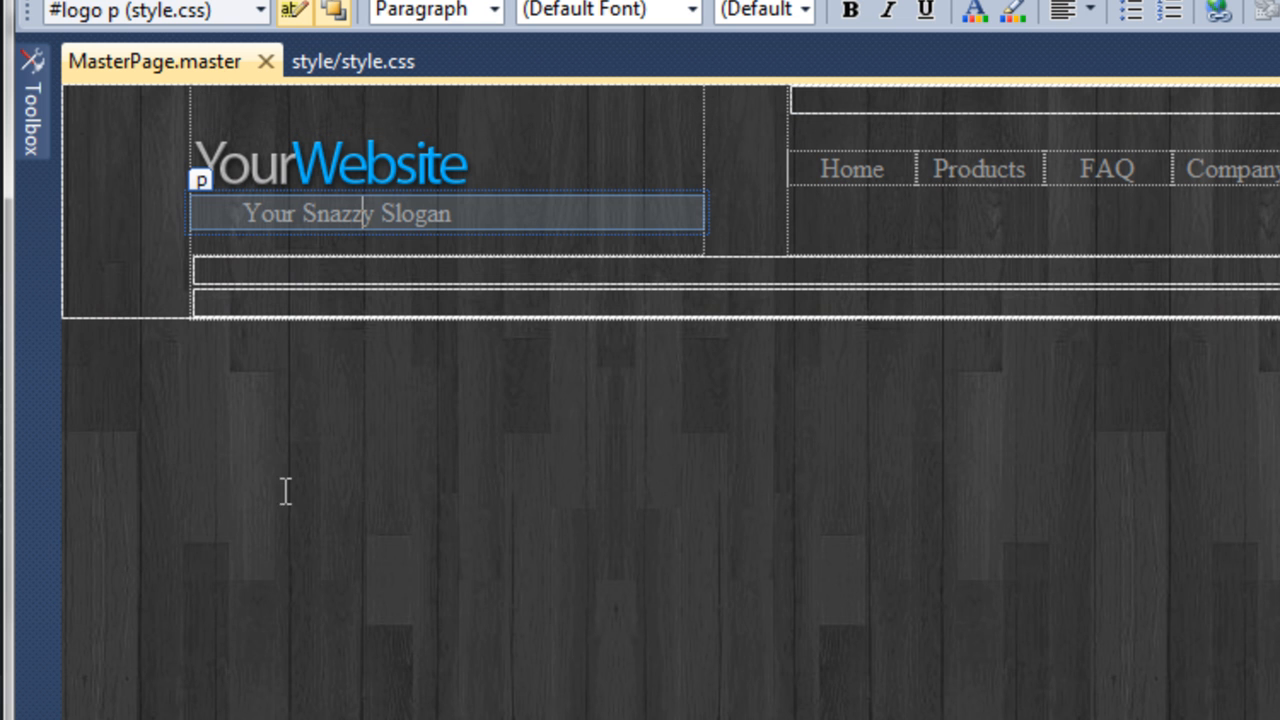
left_click(352, 62)
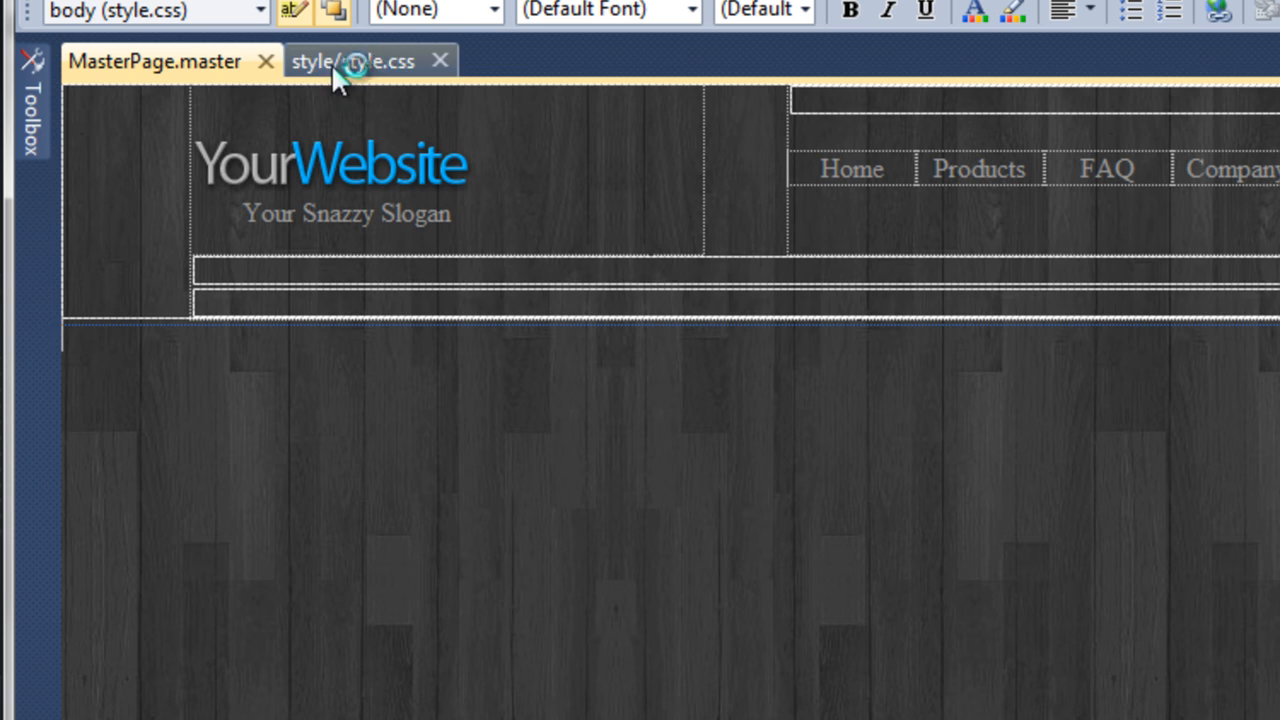
left_click(360, 60)
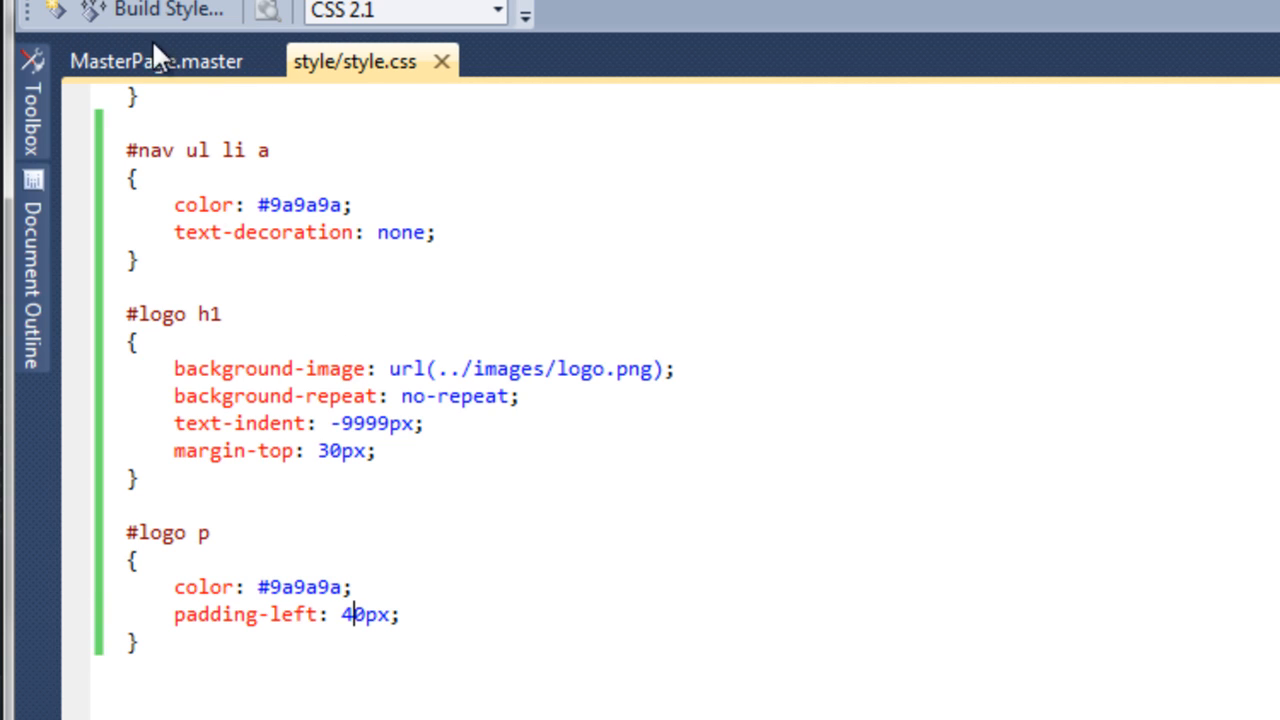
left_click(146, 60)
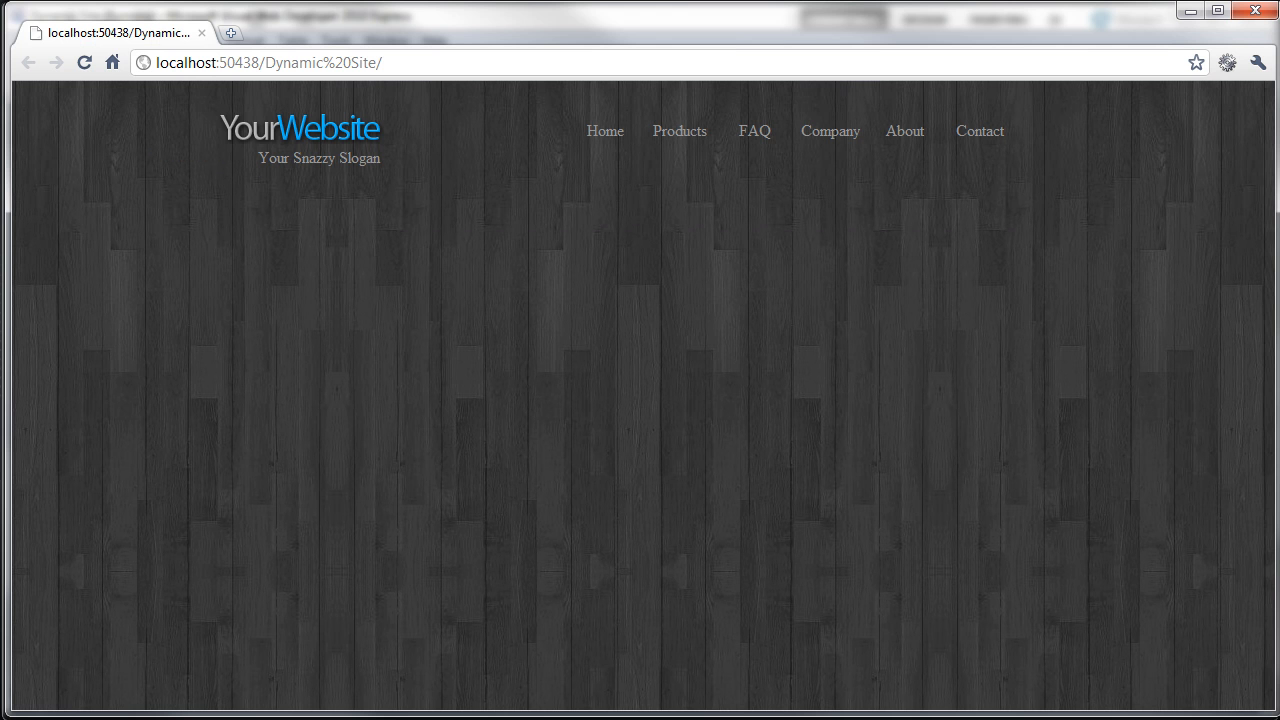
mouse_move(250, 184)
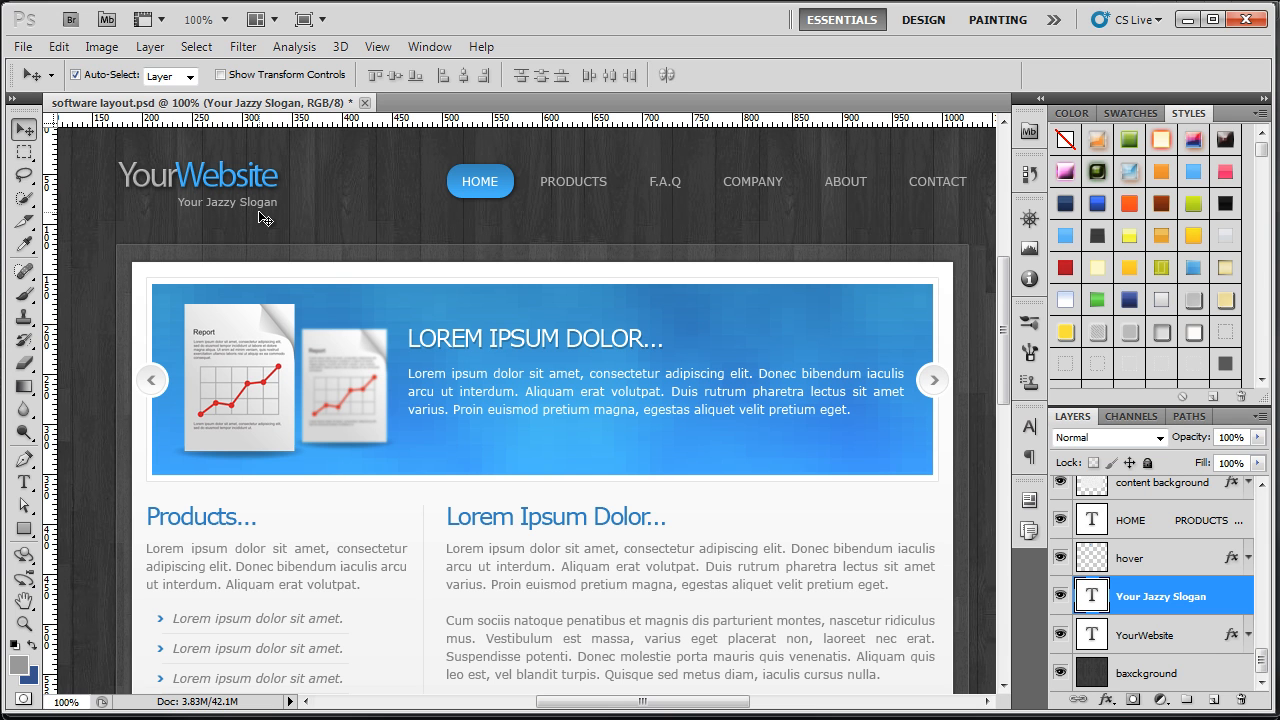
mouse_move(204, 176)
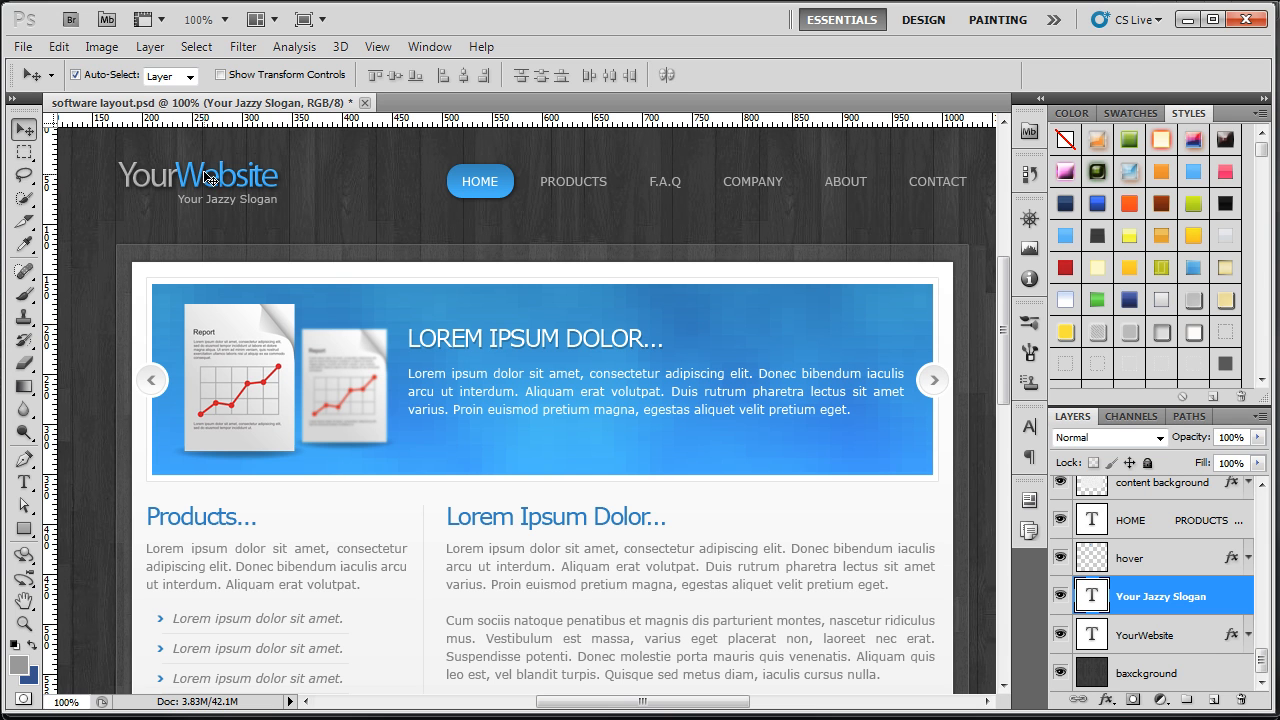
mouse_move(660, 192)
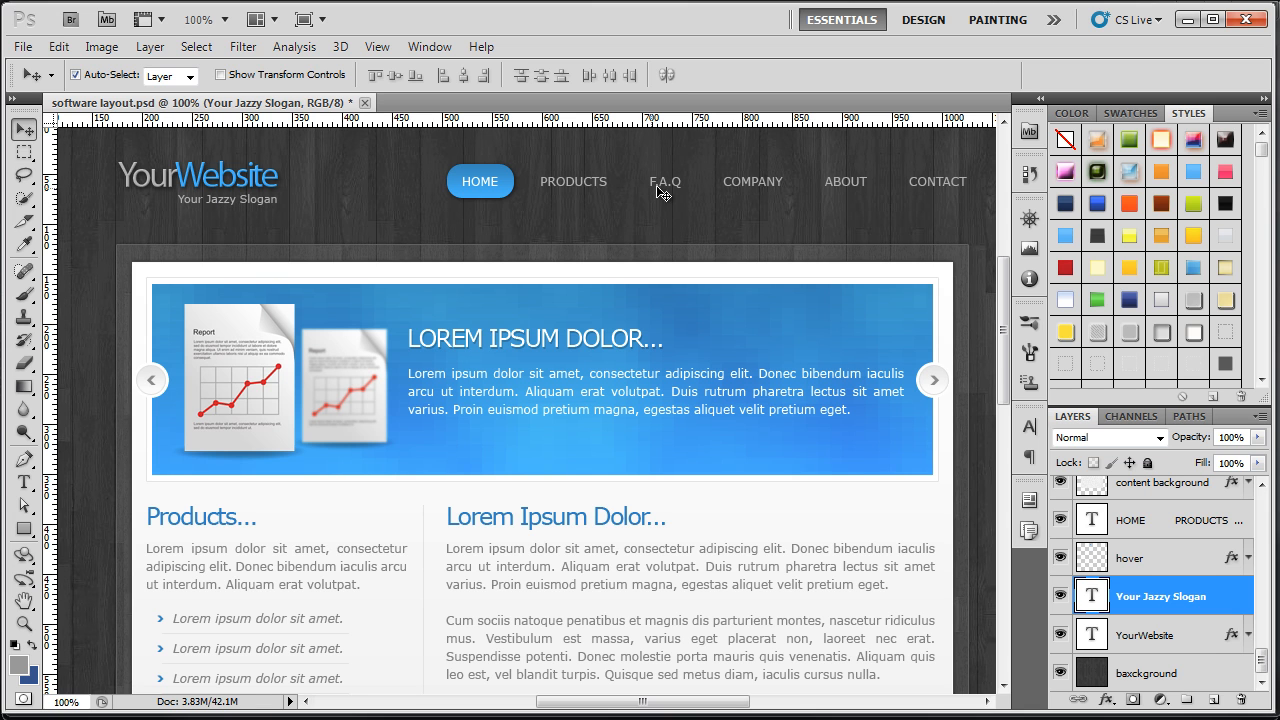
mouse_move(478, 166)
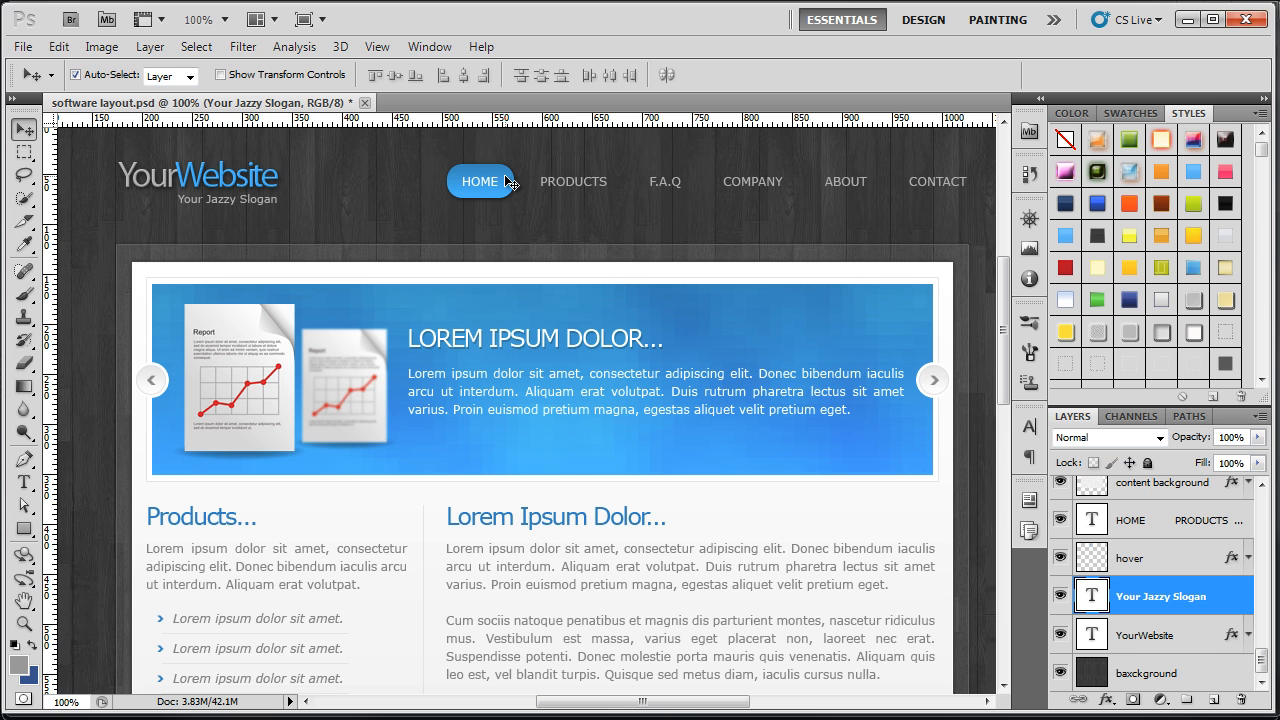
mouse_move(468, 184)
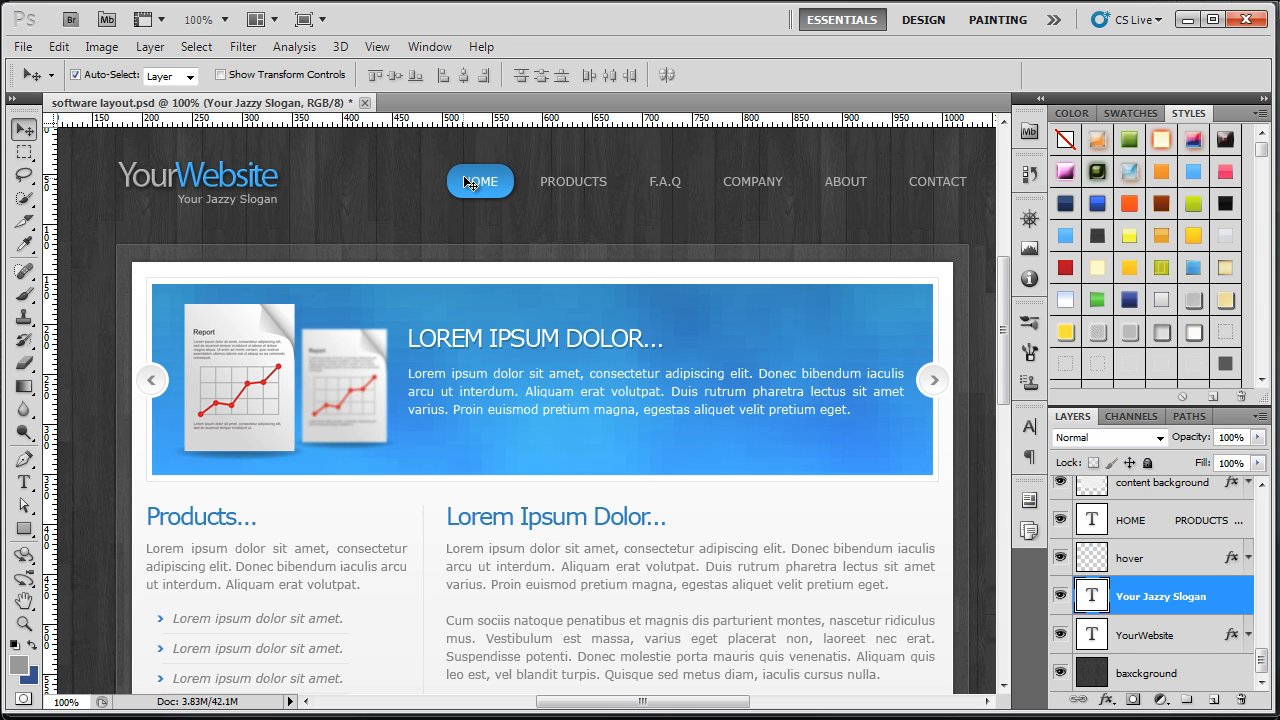